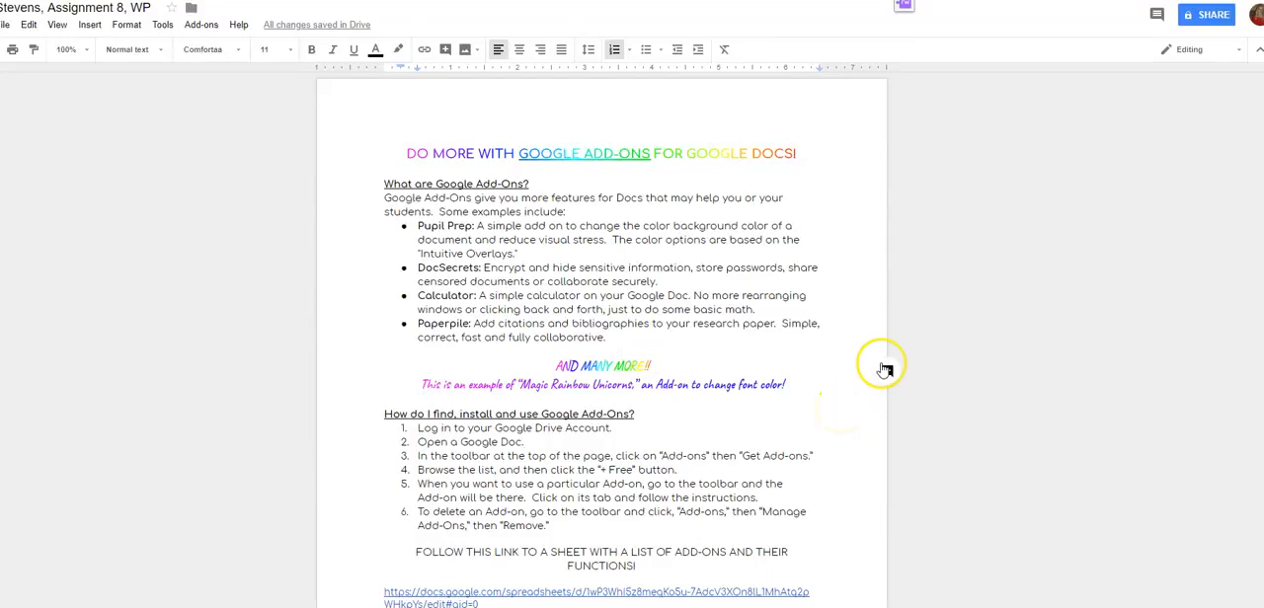
mouse_move(237, 331)
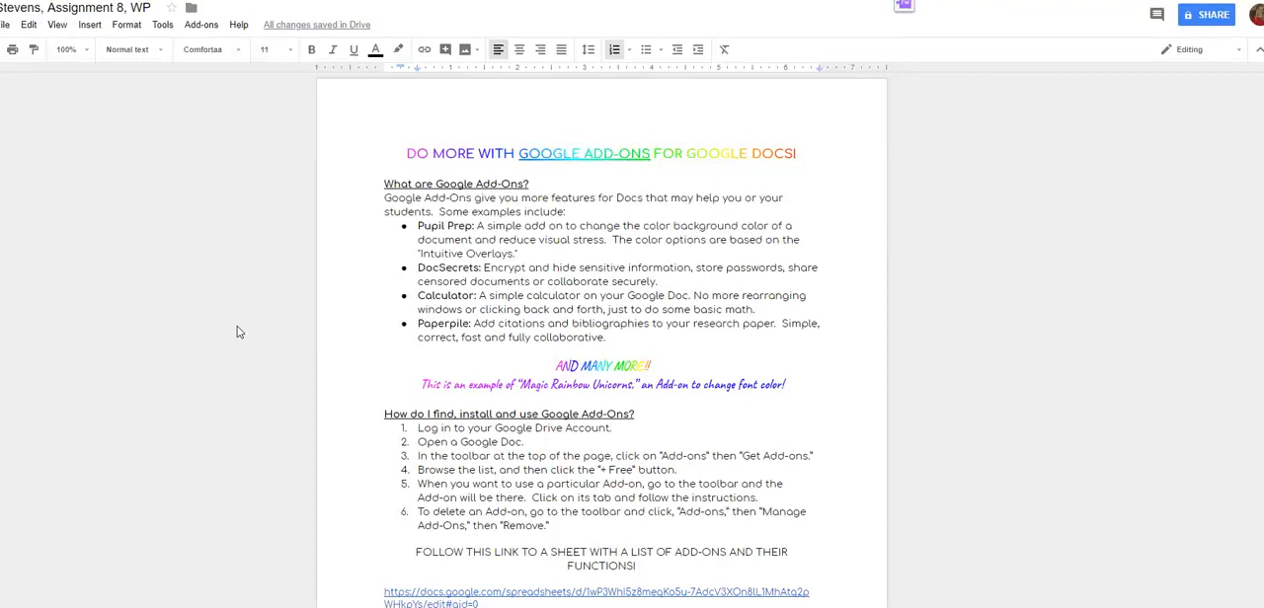
mouse_move(234, 203)
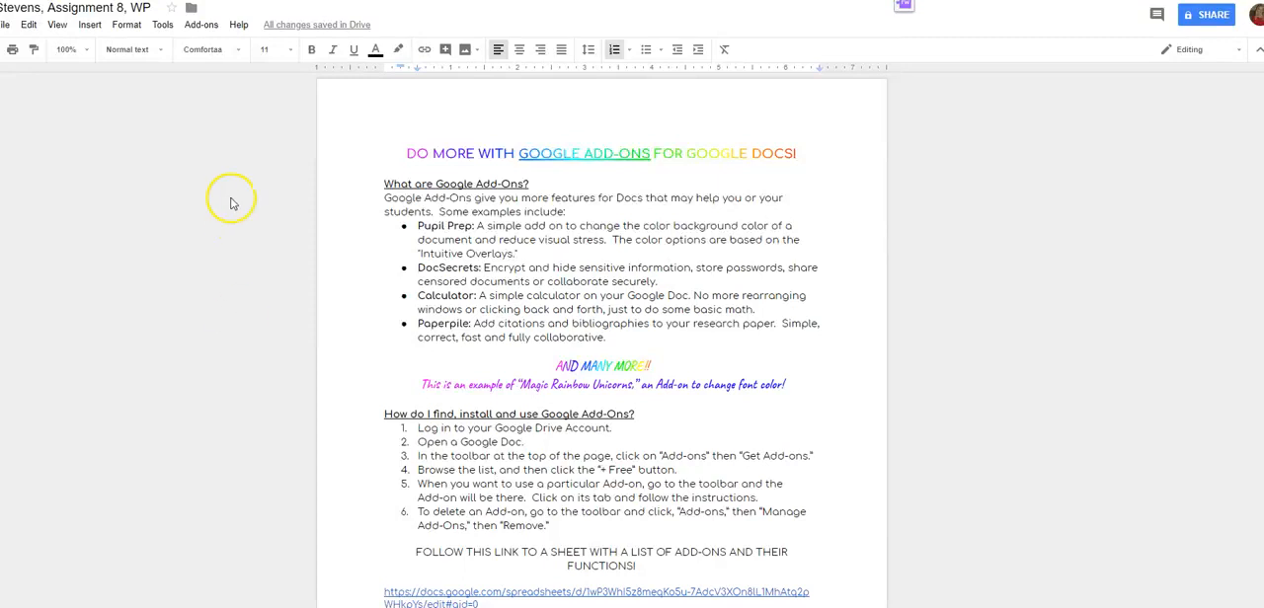
mouse_move(90, 25)
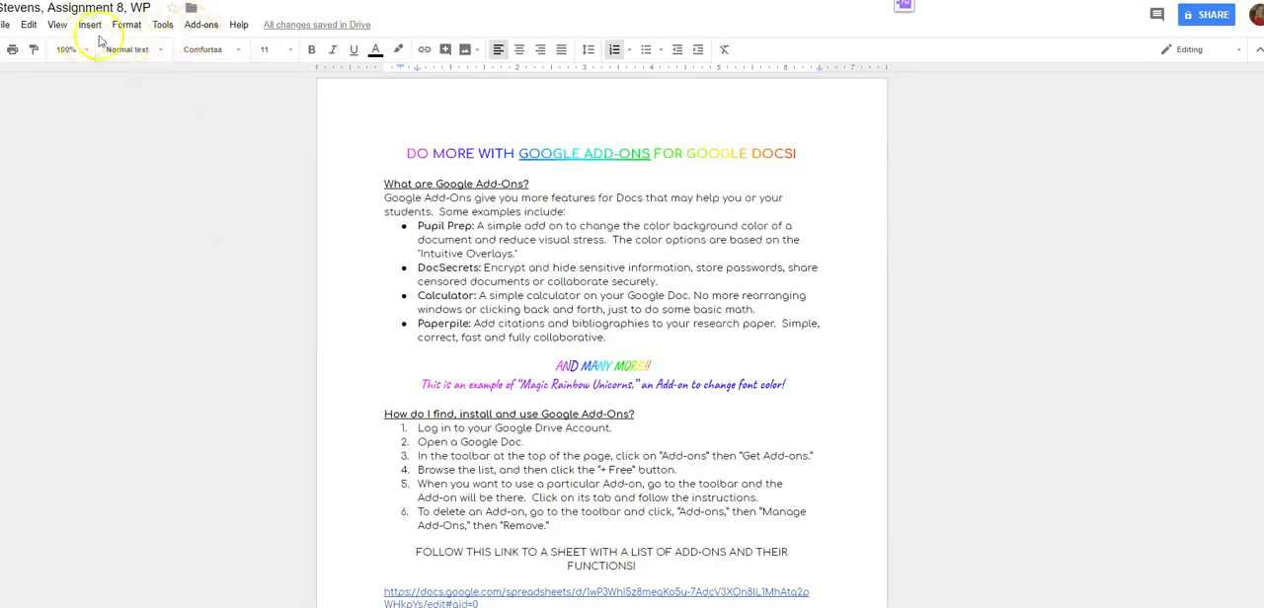
mouse_move(201, 25)
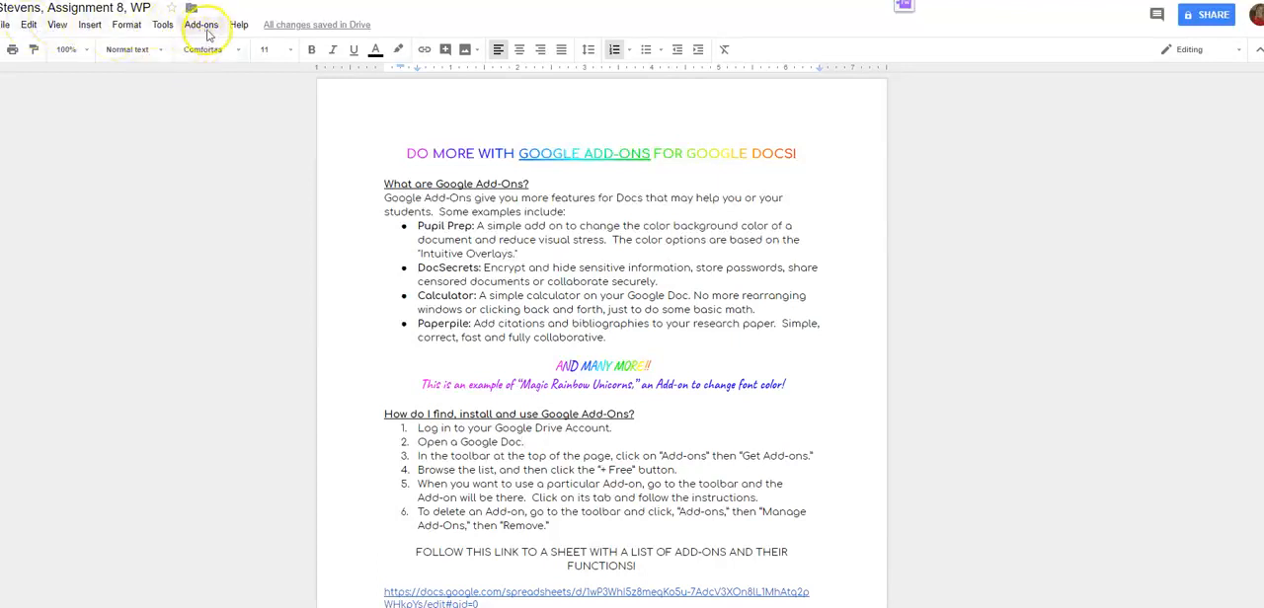
mouse_move(202, 25)
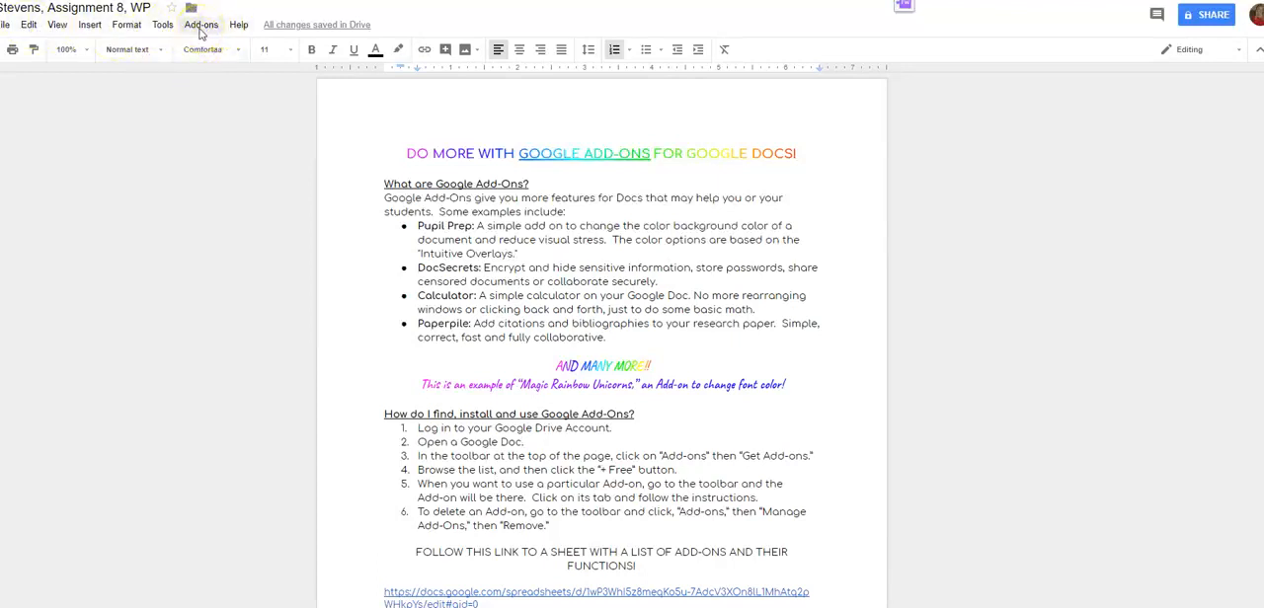
Open Get add-ons from the Add-ons menu and browse EasyBib, Table of contents and Thesaurus
left_click(201, 24)
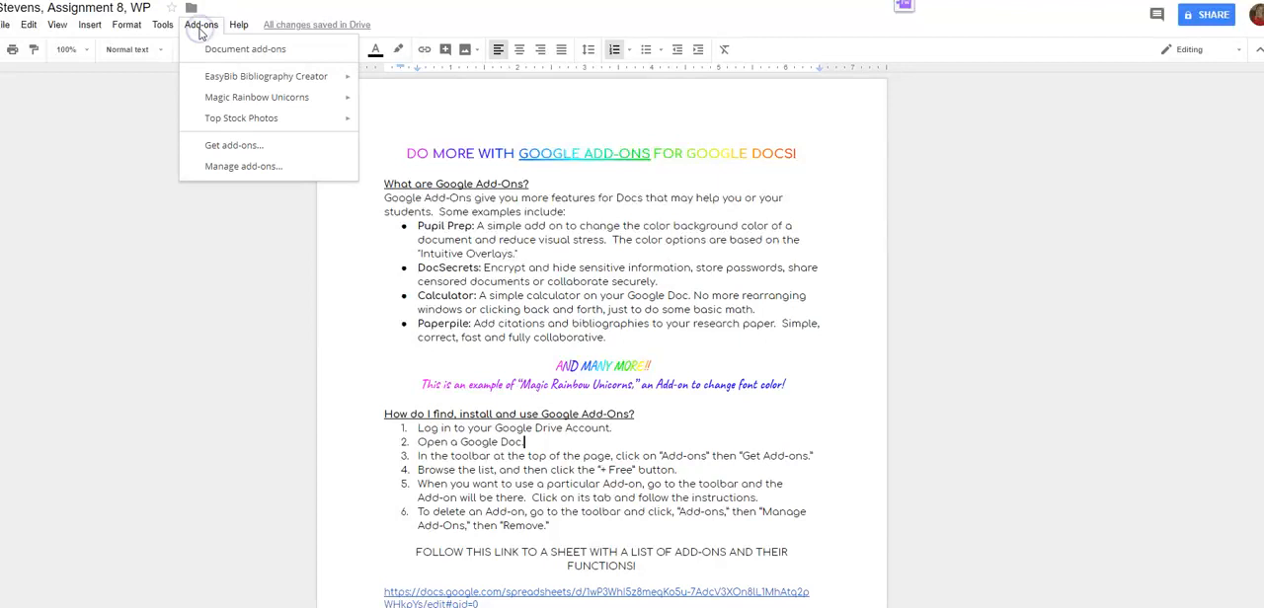
mouse_move(234, 145)
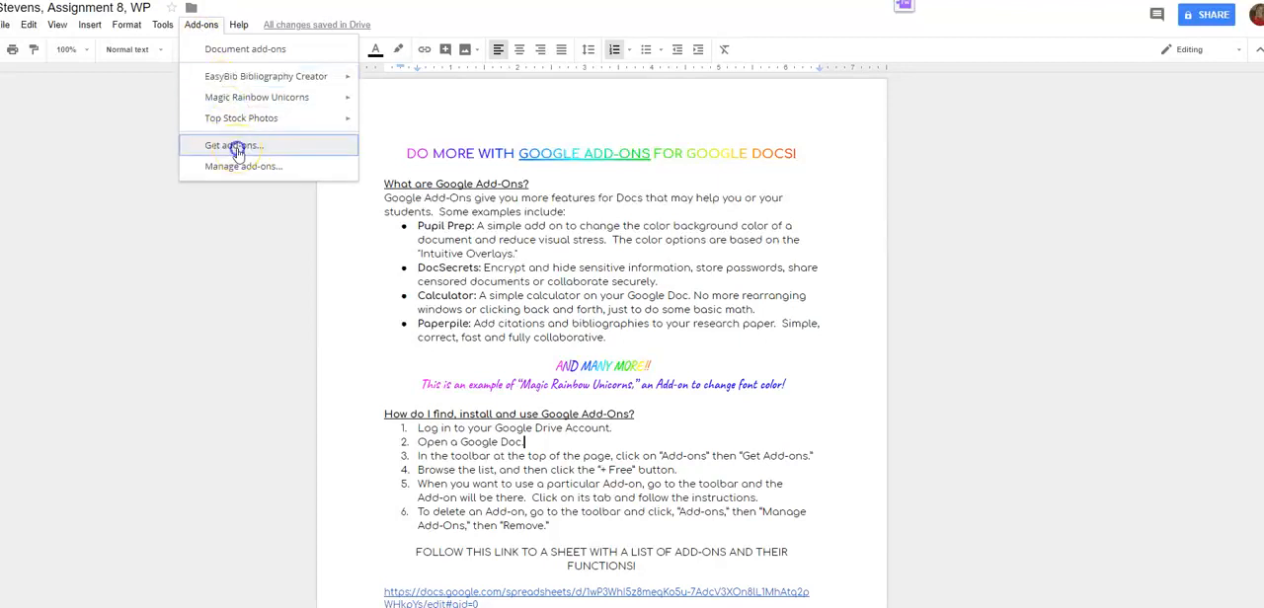
left_click(234, 145)
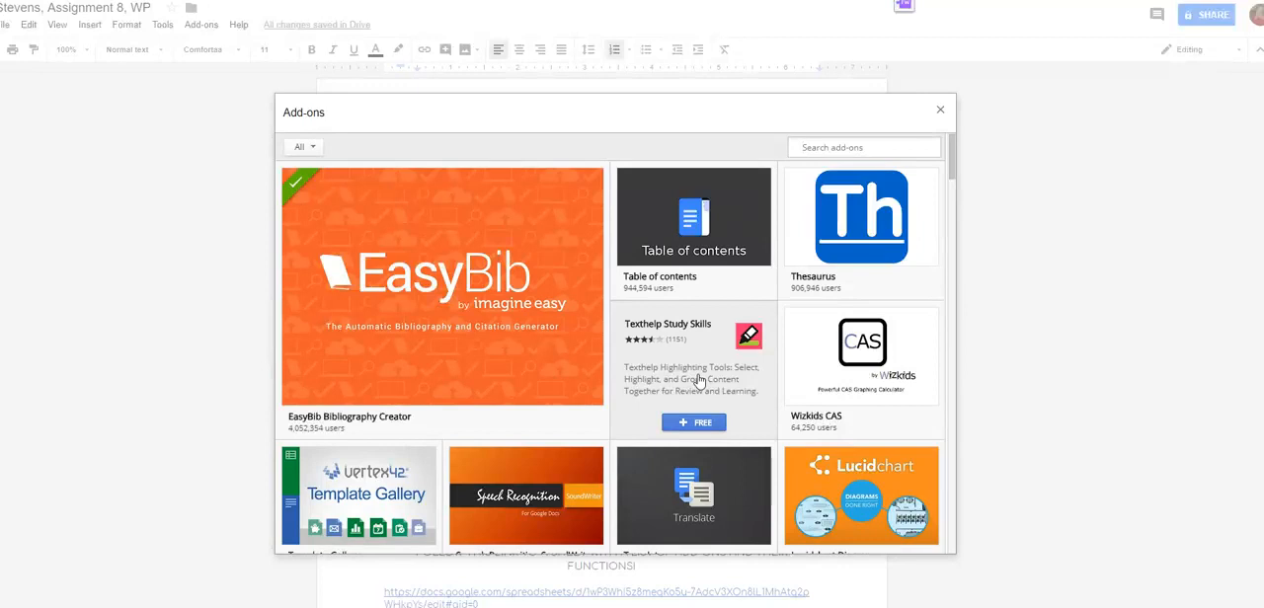
scroll("down", 3)
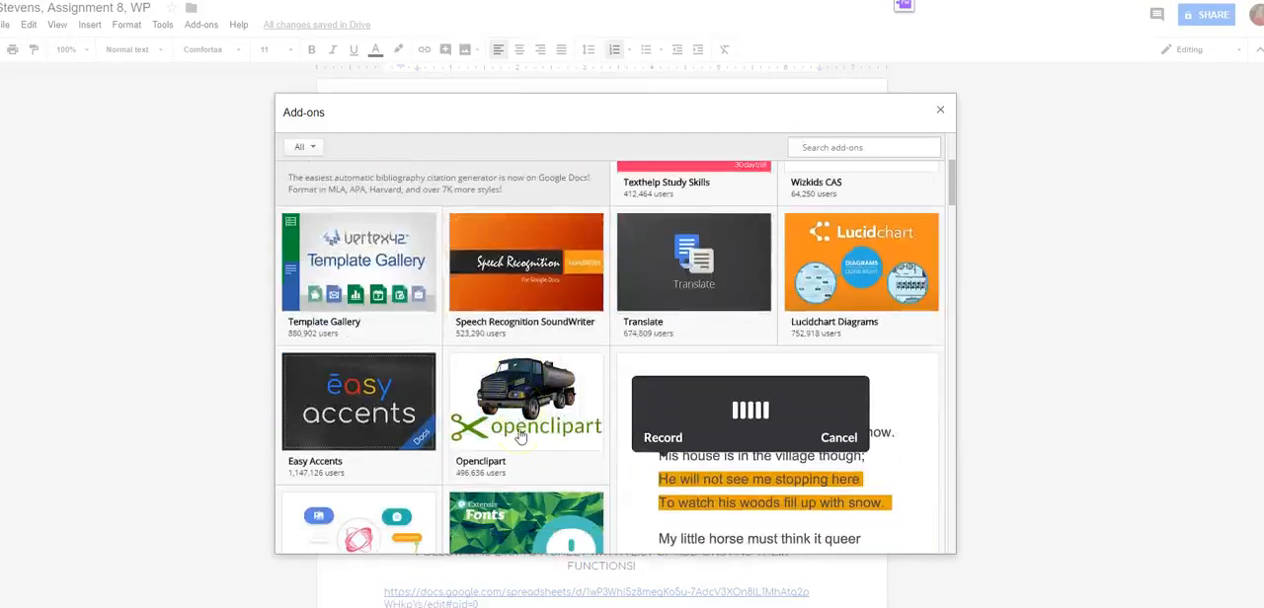
scroll("up", 3)
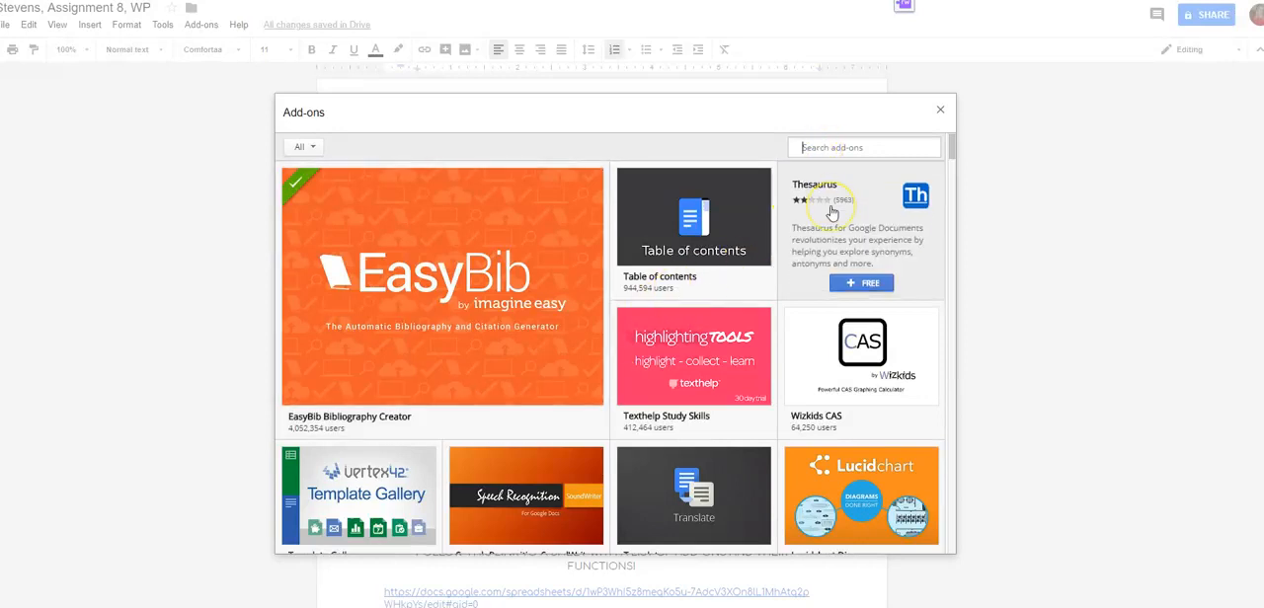
Search the store for 'photos' and scroll through Top Stock Photos, 123RF and Dreamstime results
type("phots")
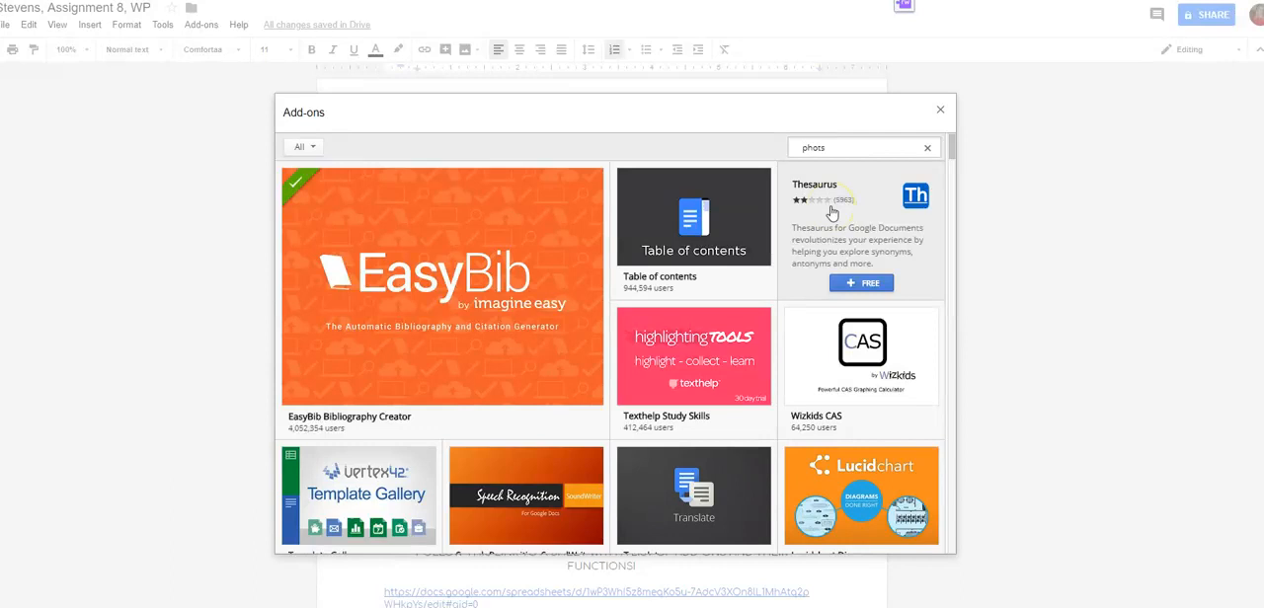
type("os")
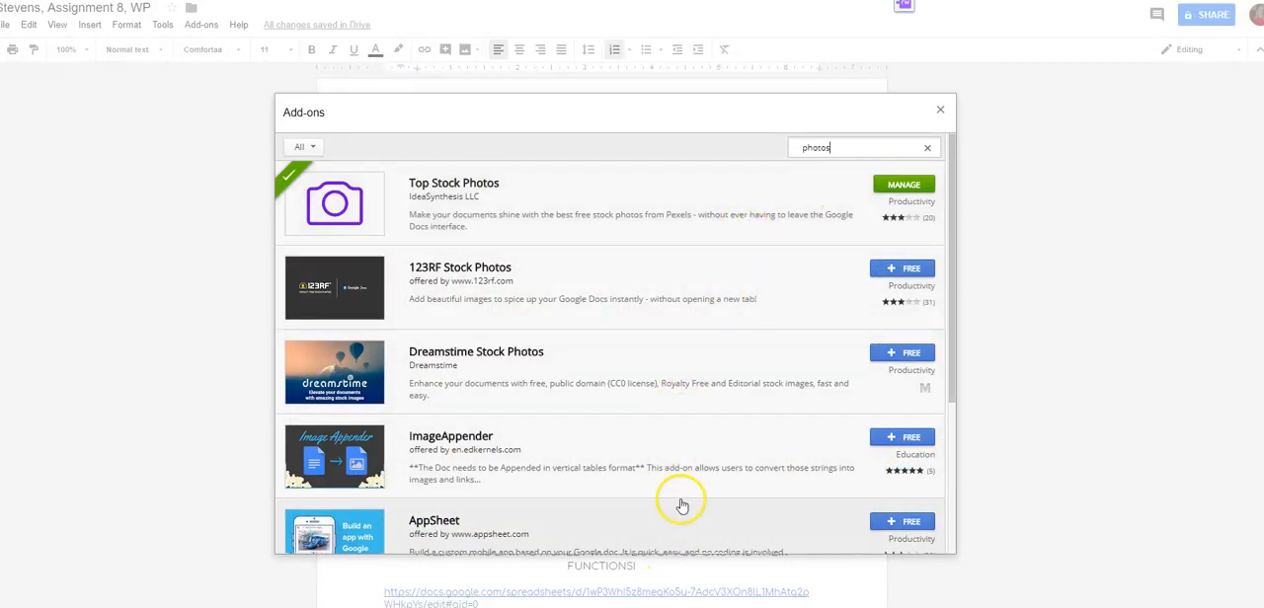
scroll("down", 3)
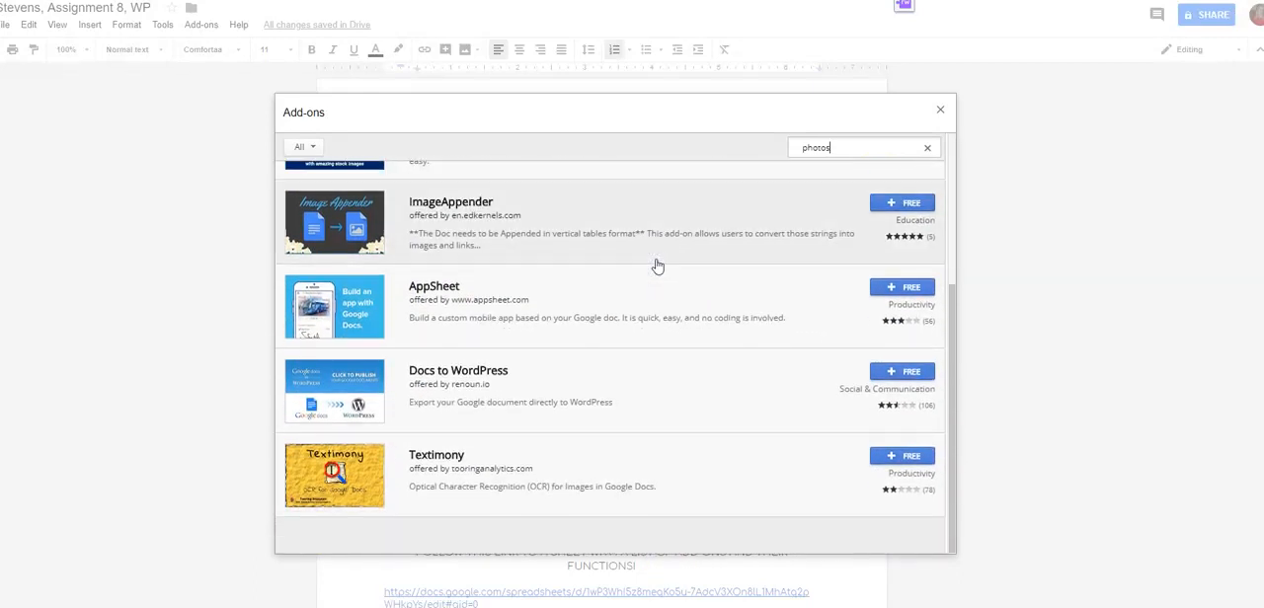
scroll("up", 3)
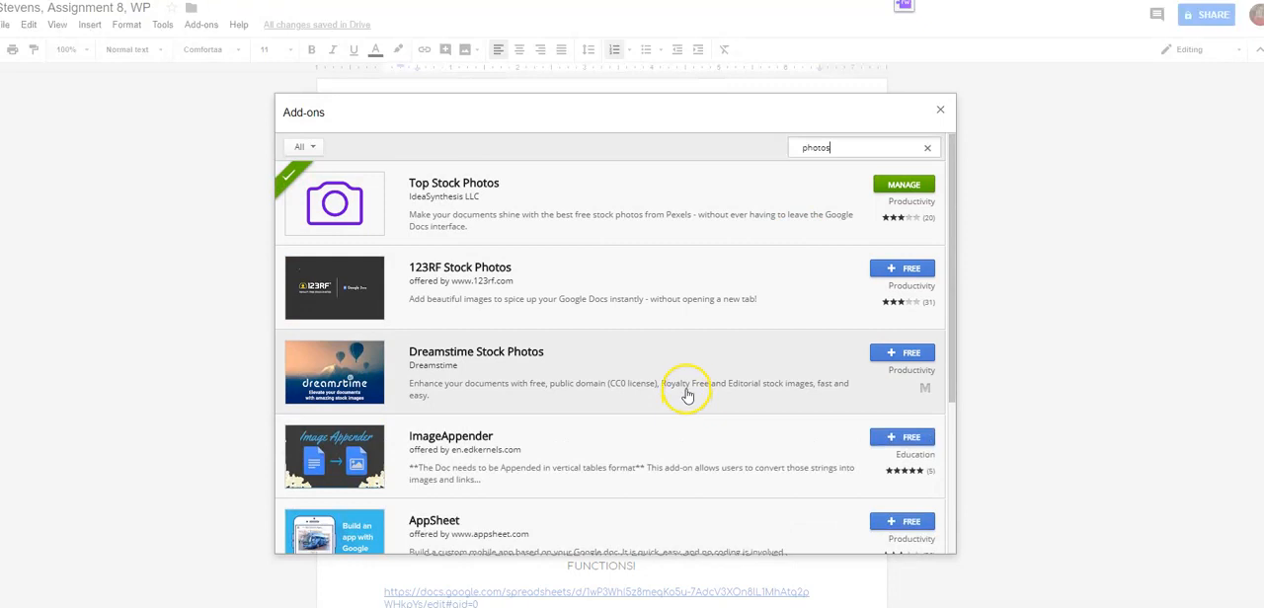
mouse_move(439, 194)
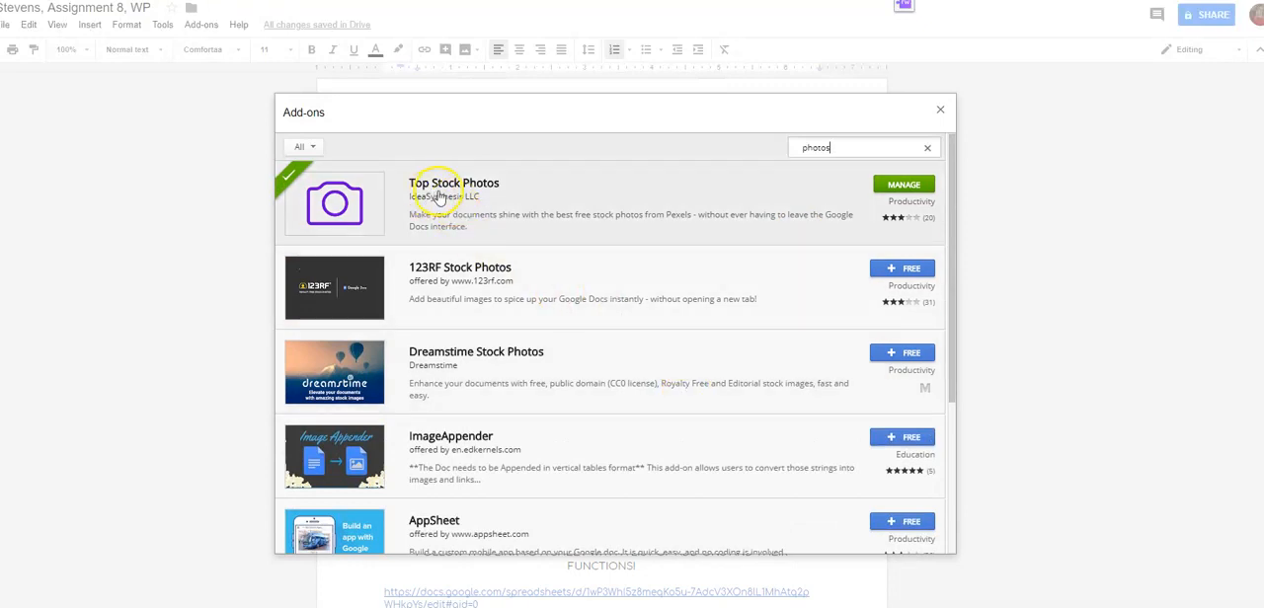
mouse_move(634, 234)
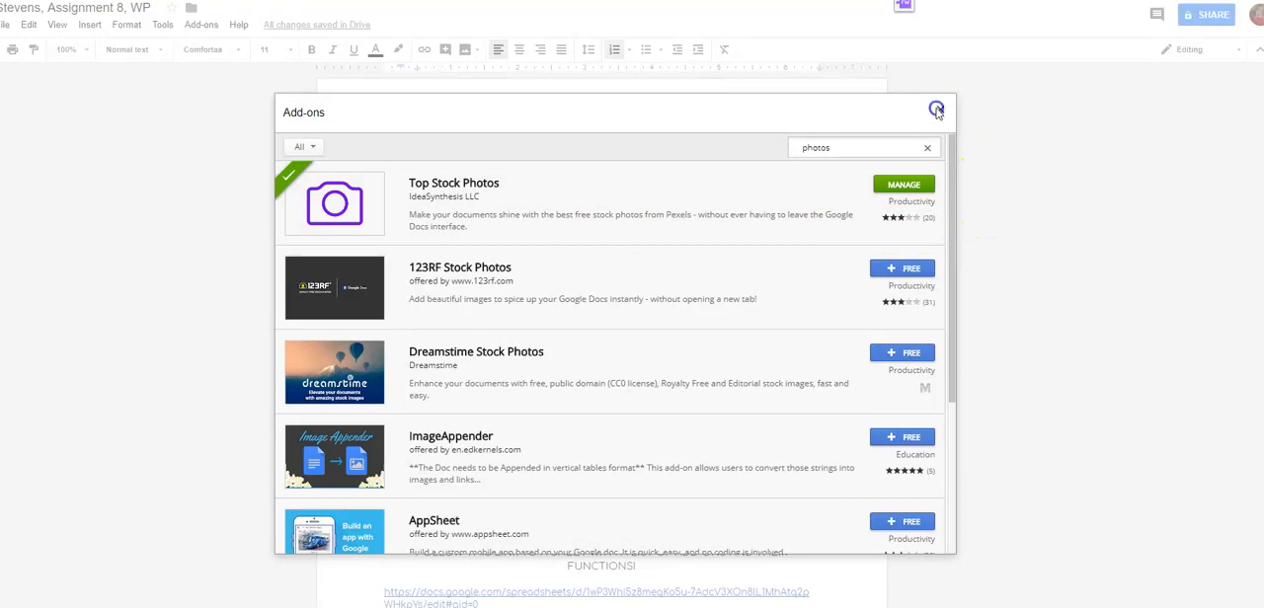
Close the add-ons store and view the installed EasyBib, Magic Rainbow Unicorns and Top Stock Photos
left_click(935, 108)
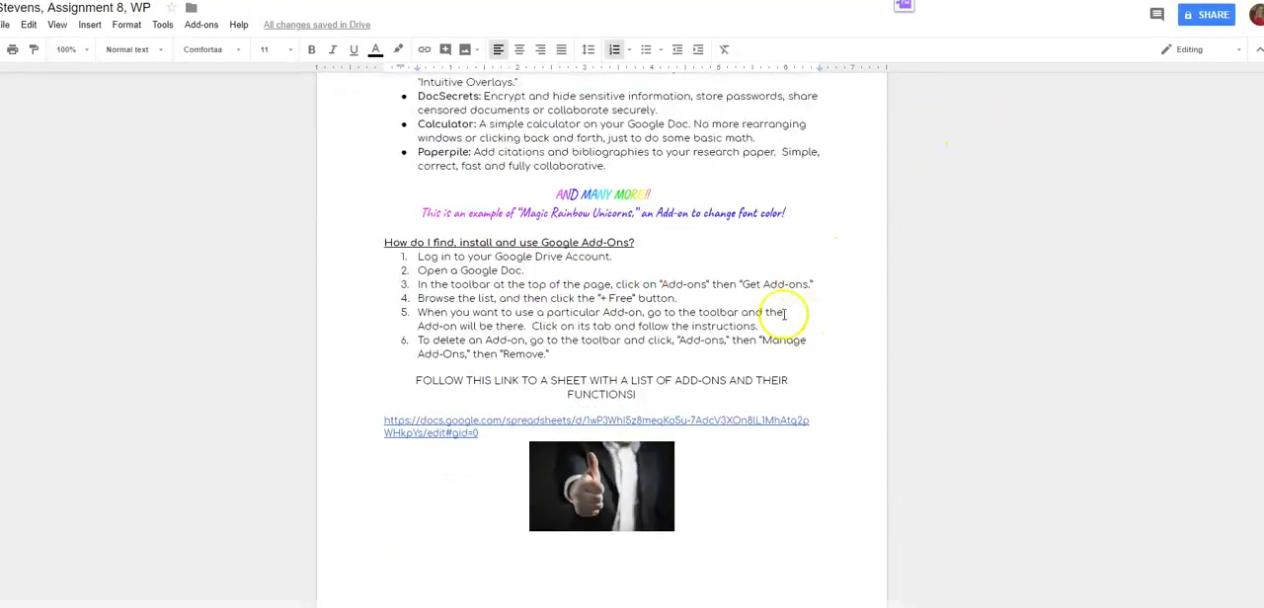
mouse_move(559, 500)
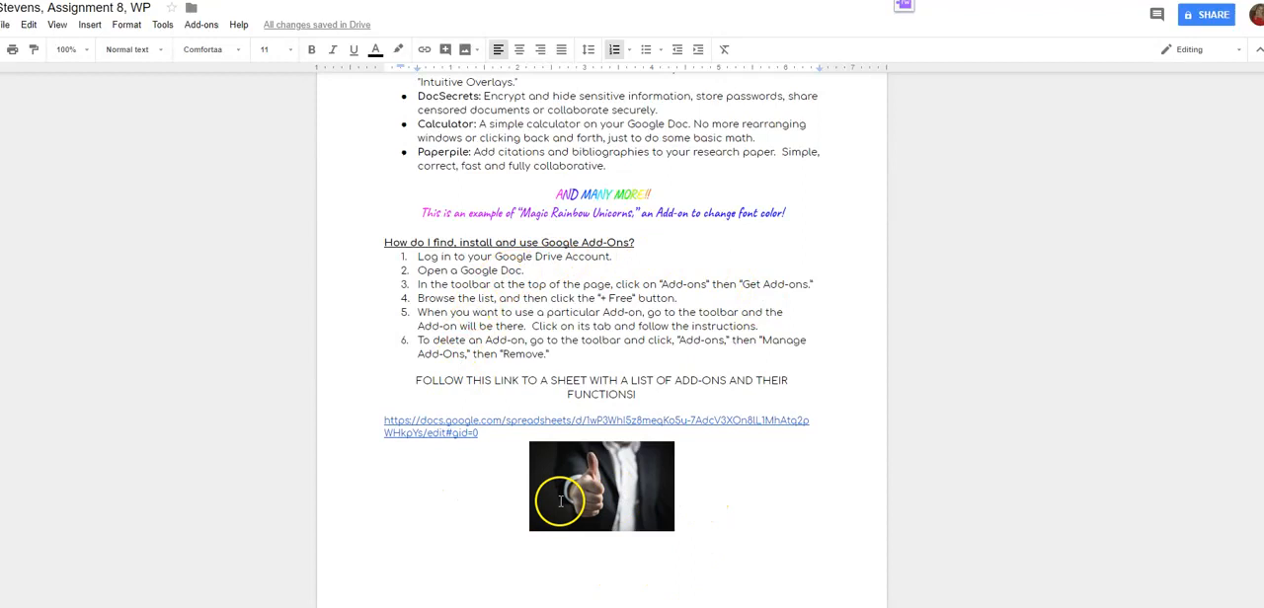
scroll("up", 3)
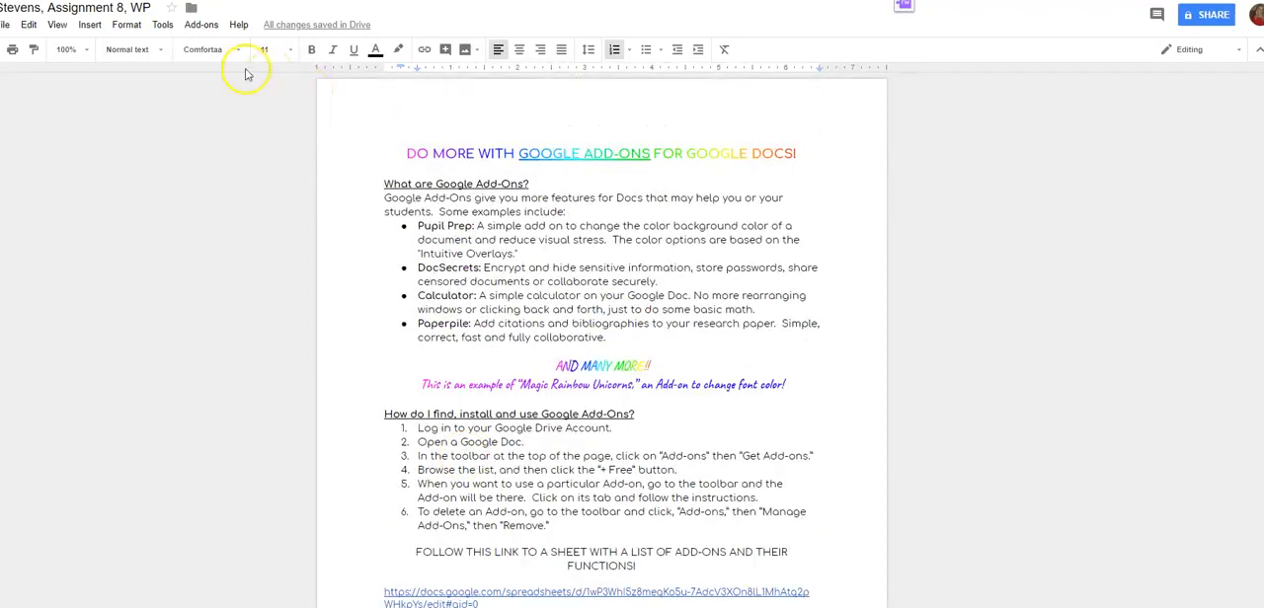
left_click(202, 24)
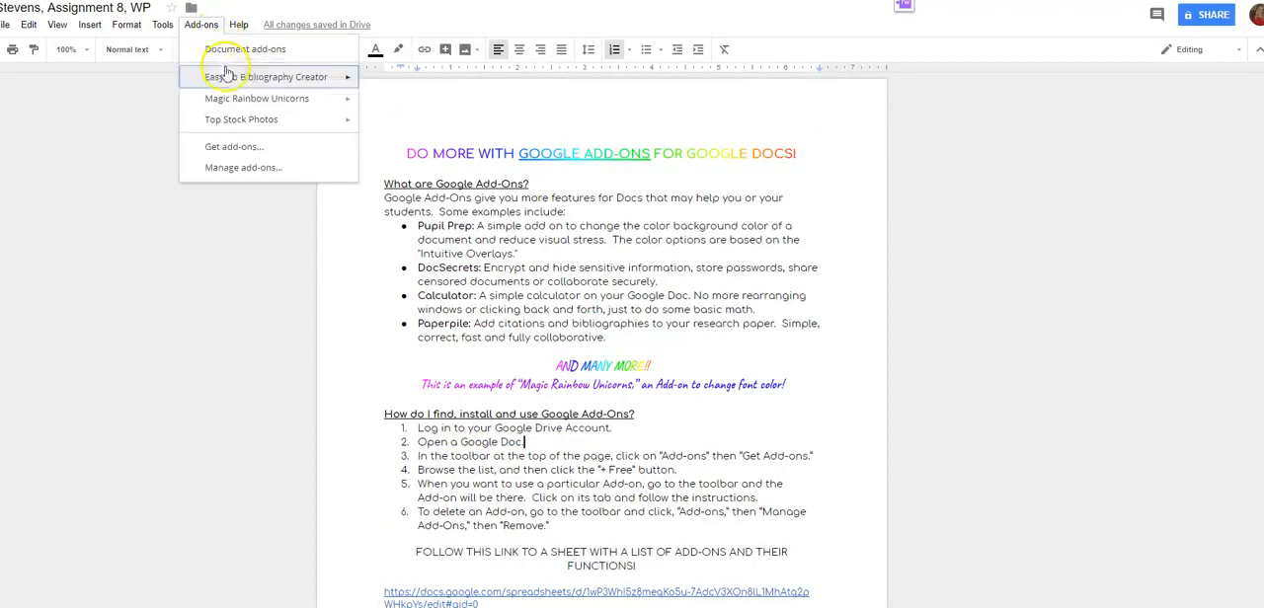
mouse_move(240, 118)
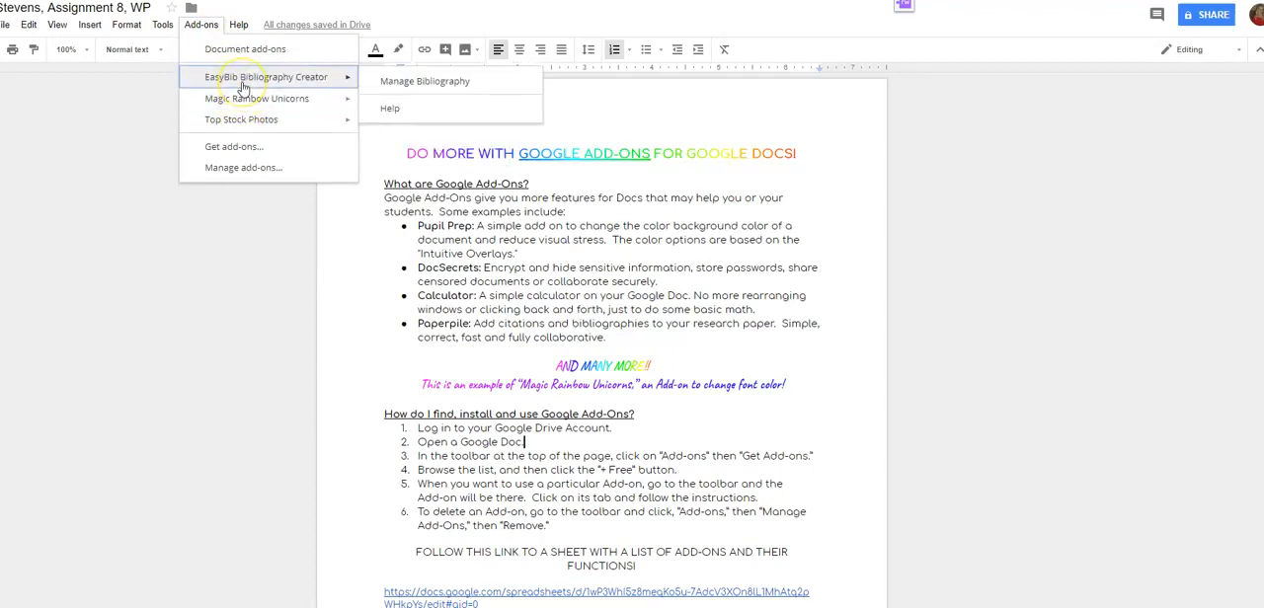
mouse_move(292, 84)
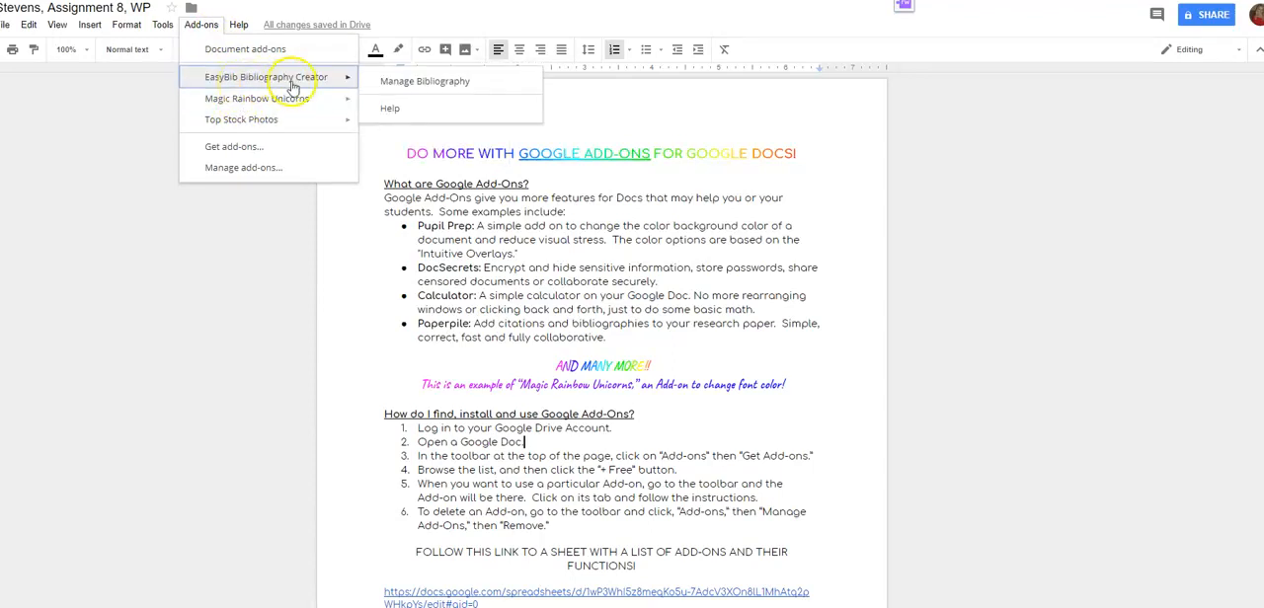
mouse_move(257, 98)
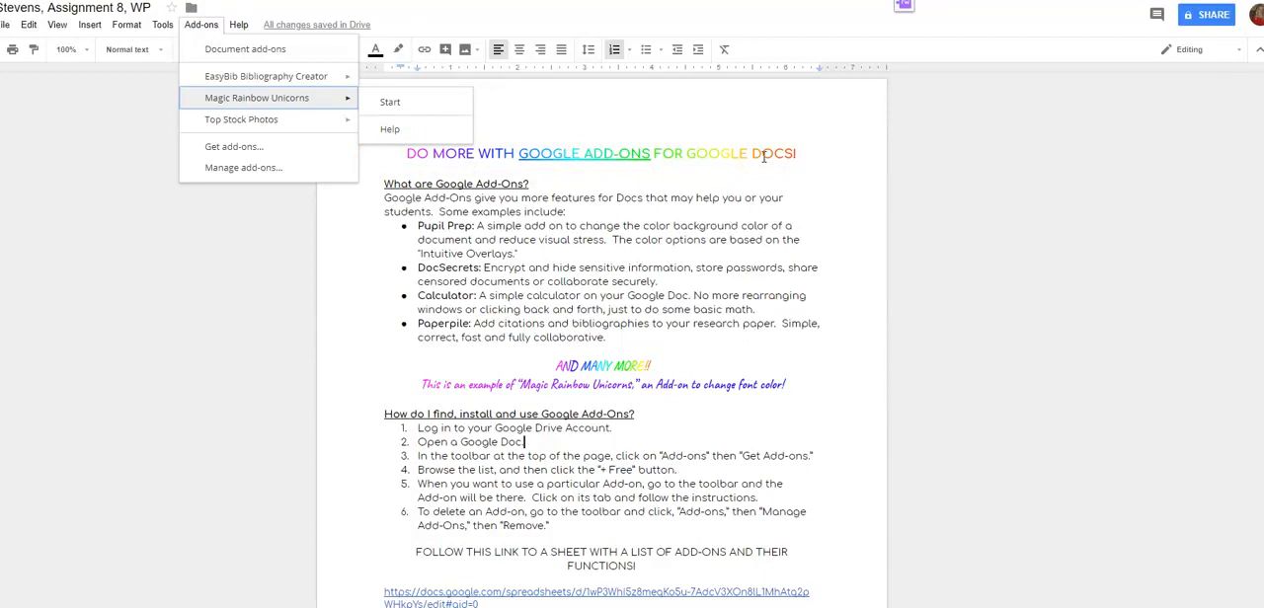
mouse_move(241, 118)
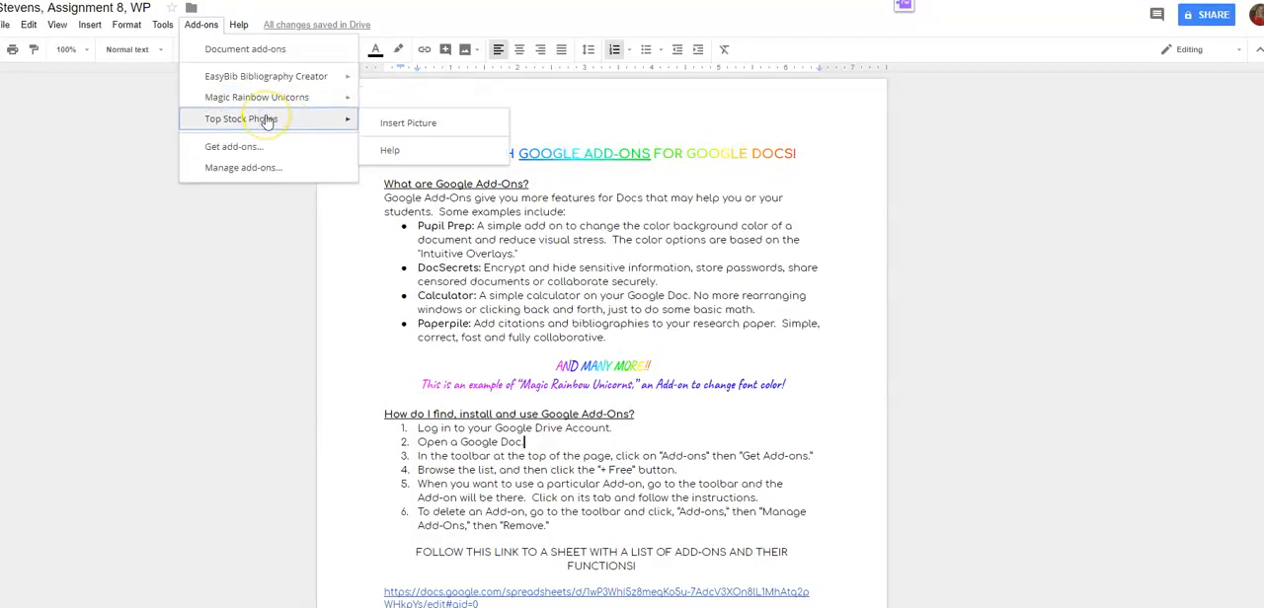
mouse_move(407, 122)
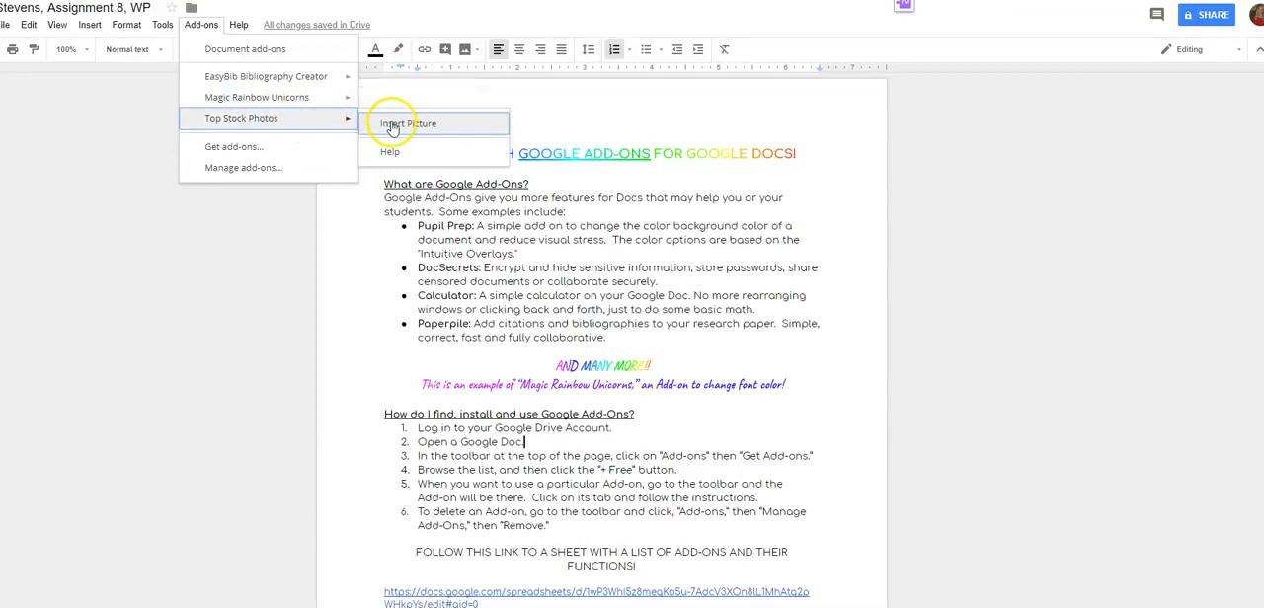
Launch Top Stock Photos' Insert Picture sidebar and search for 'flowers', returning 6305 pictures
left_click(407, 123)
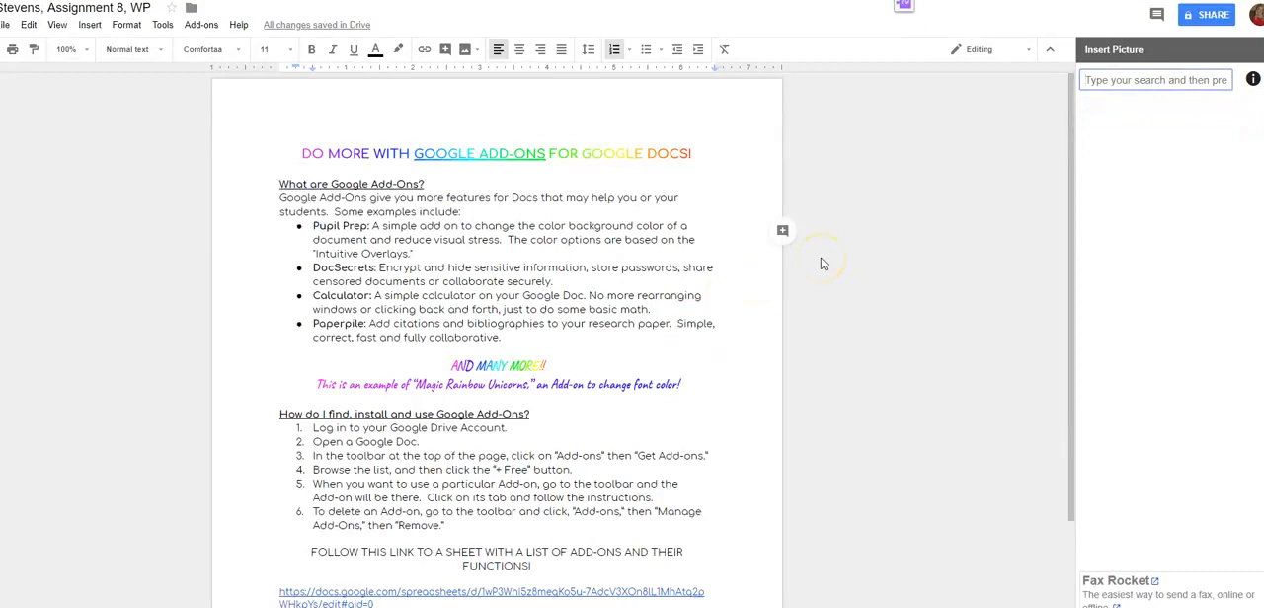
mouse_move(925, 205)
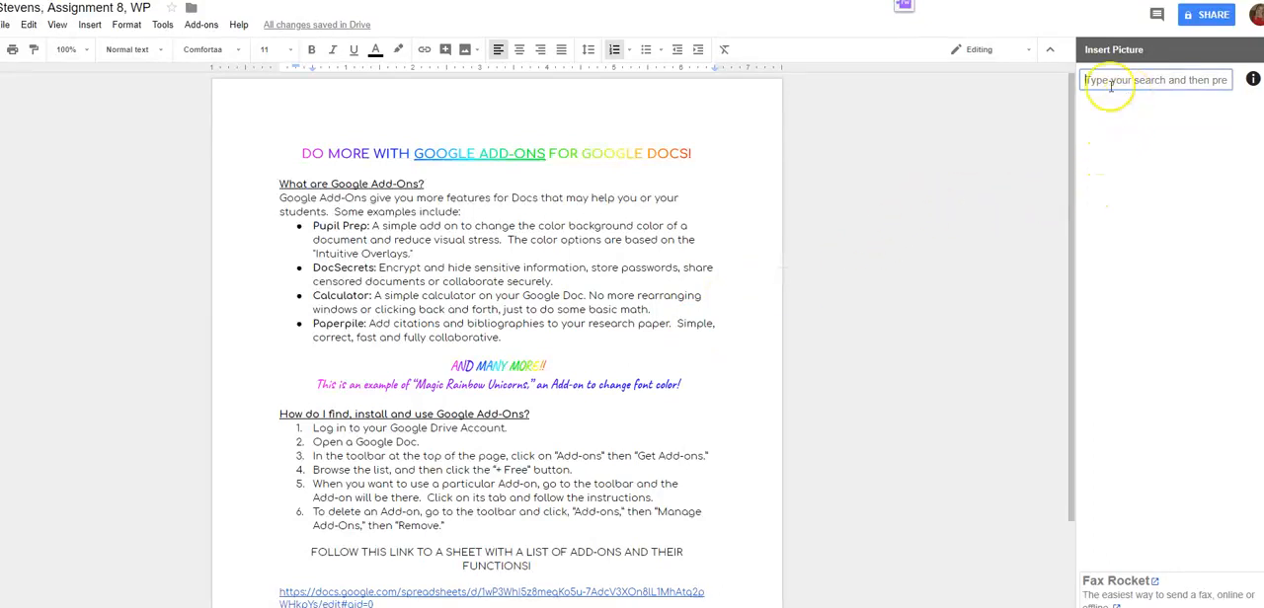
type("flowers")
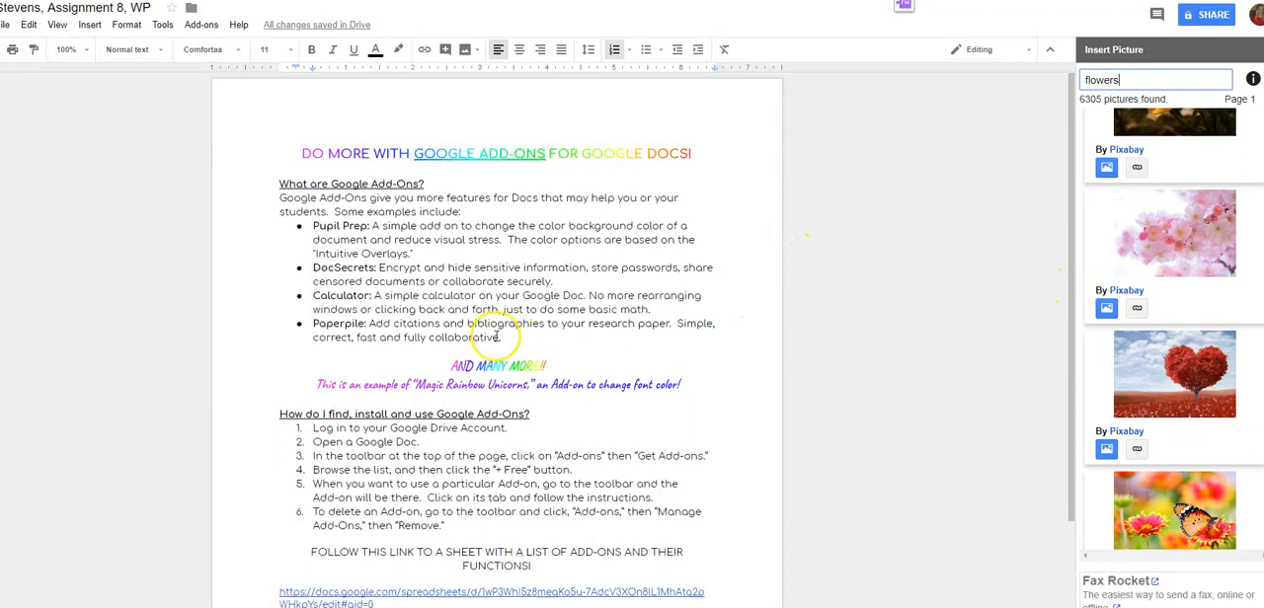
Insert the heart-tree Pixabay photo, then delete it and close the stock picture sidebar
scroll("down", 3)
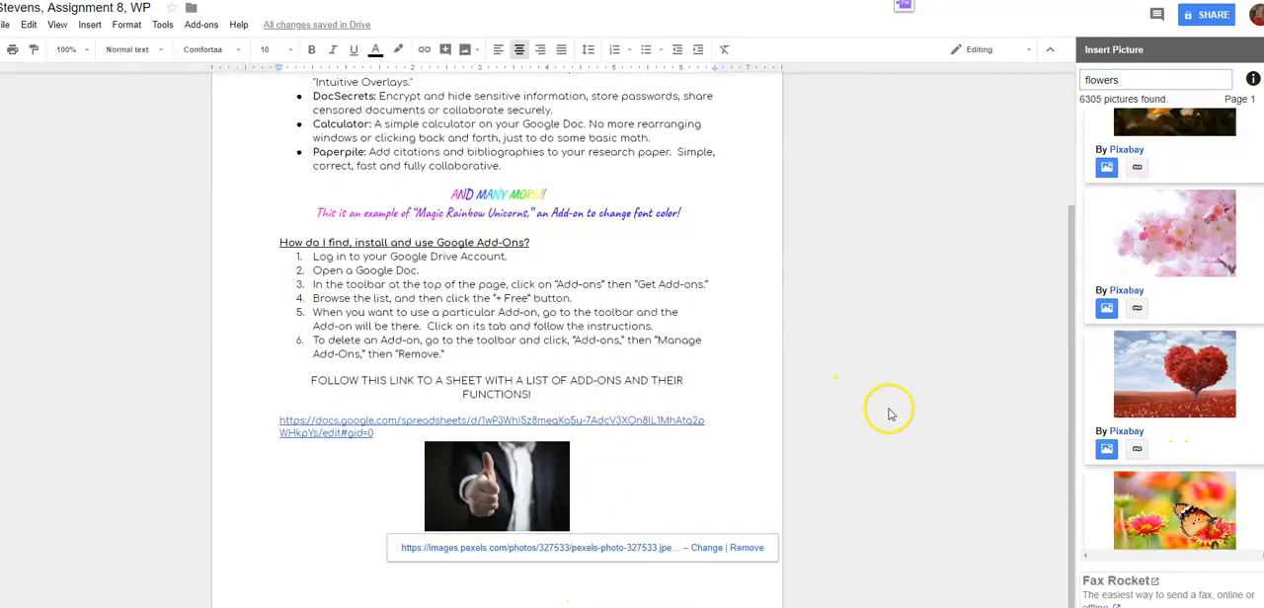
mouse_move(336, 524)
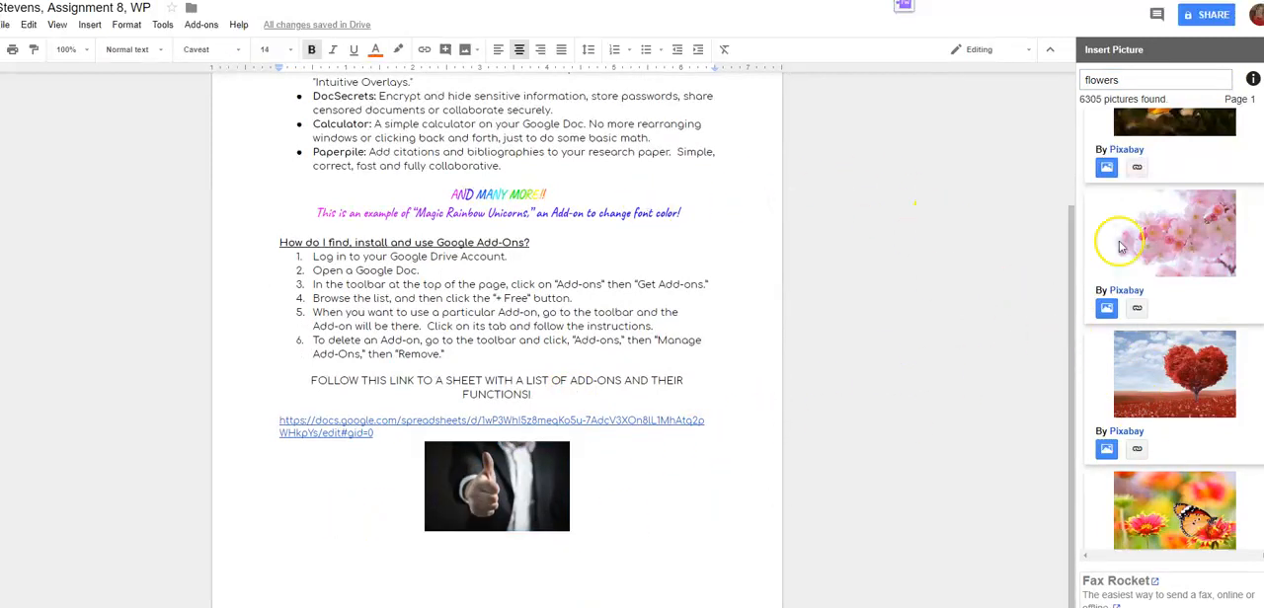
mouse_move(1190, 405)
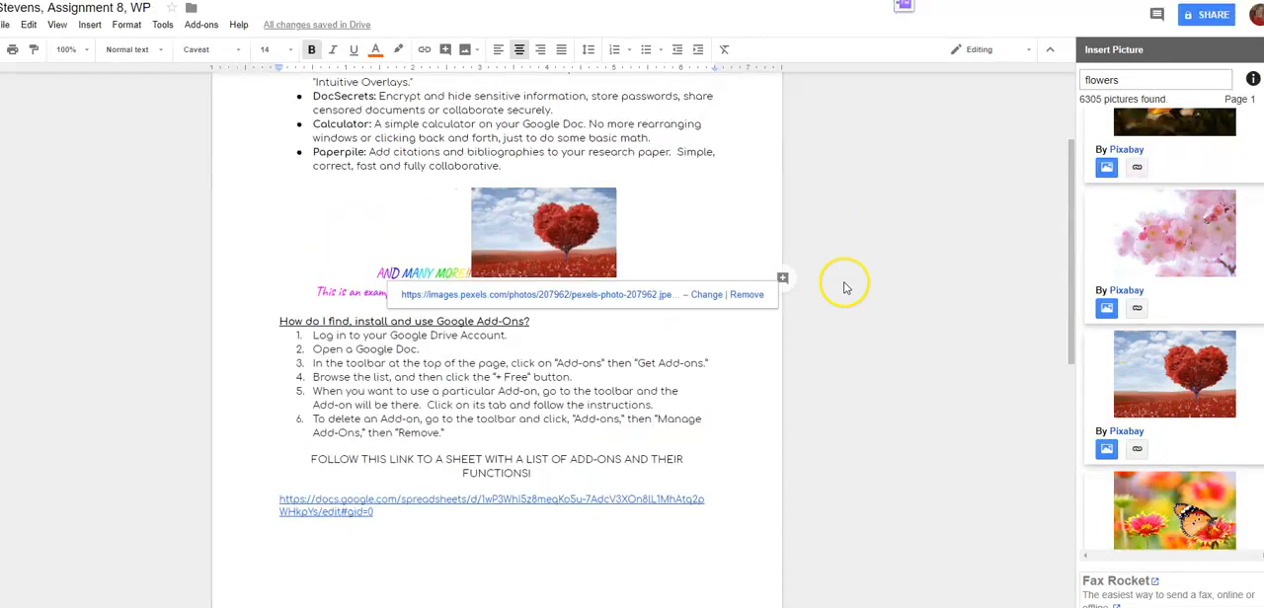
mouse_move(729, 314)
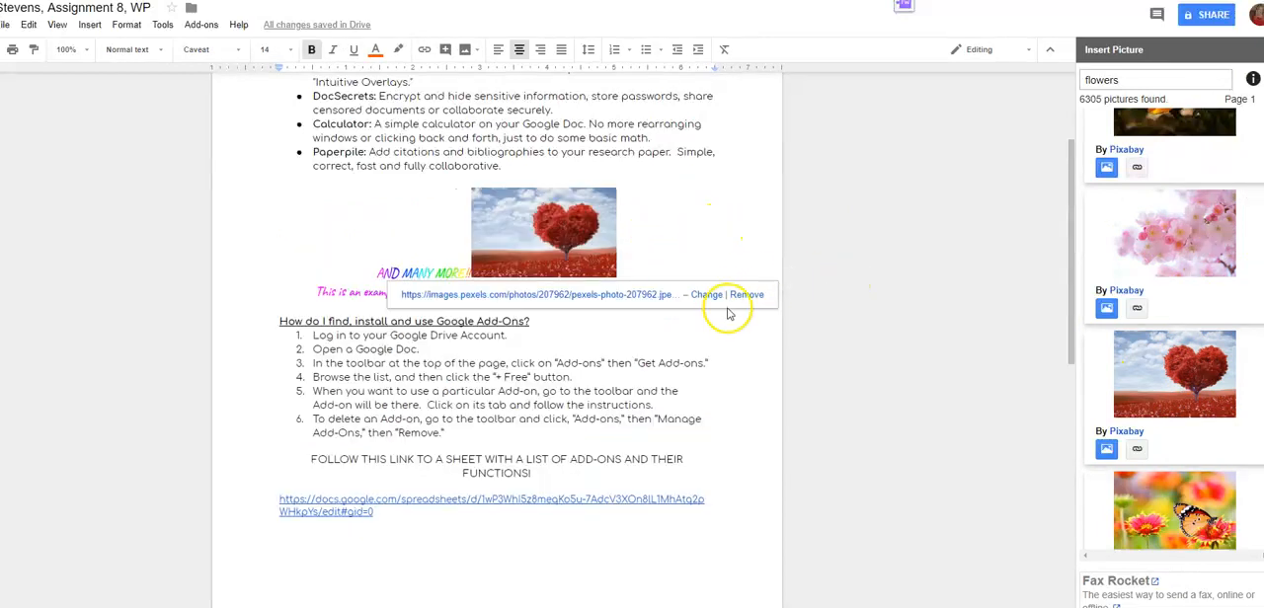
left_click(610, 237)
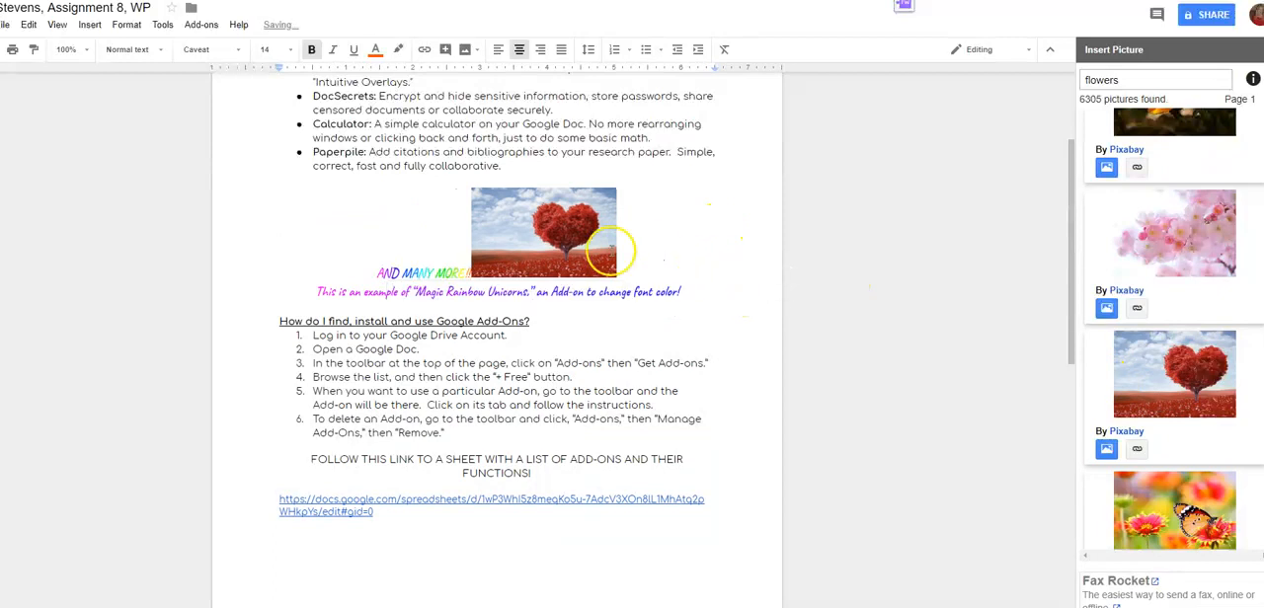
left_click(543, 232)
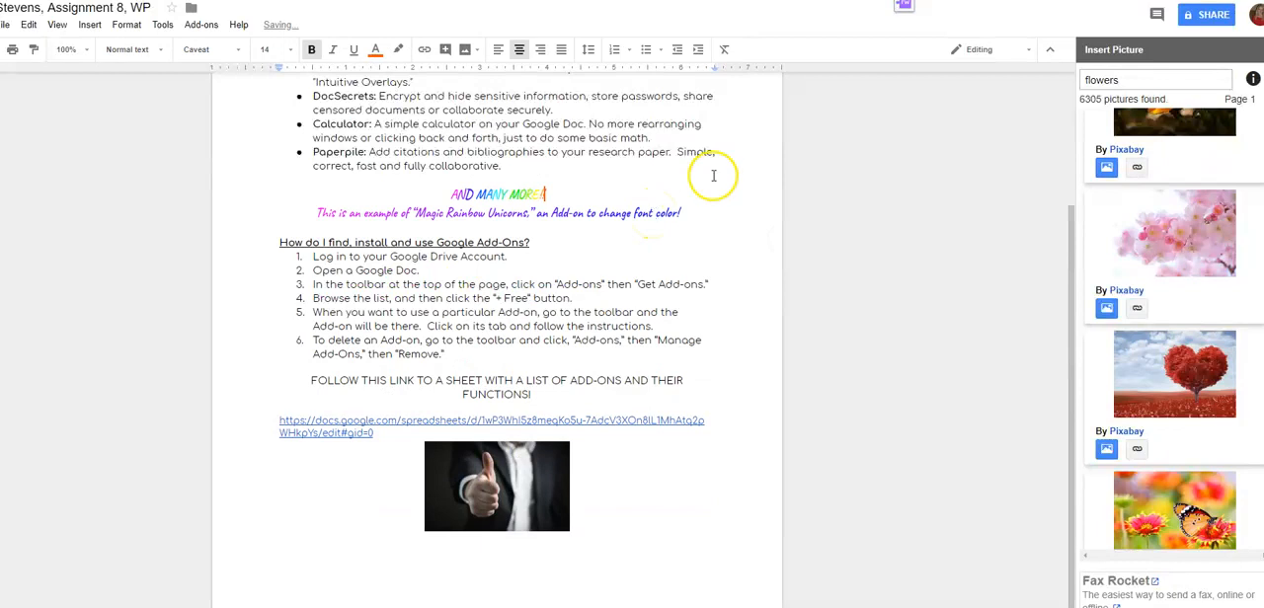
left_click(530, 241)
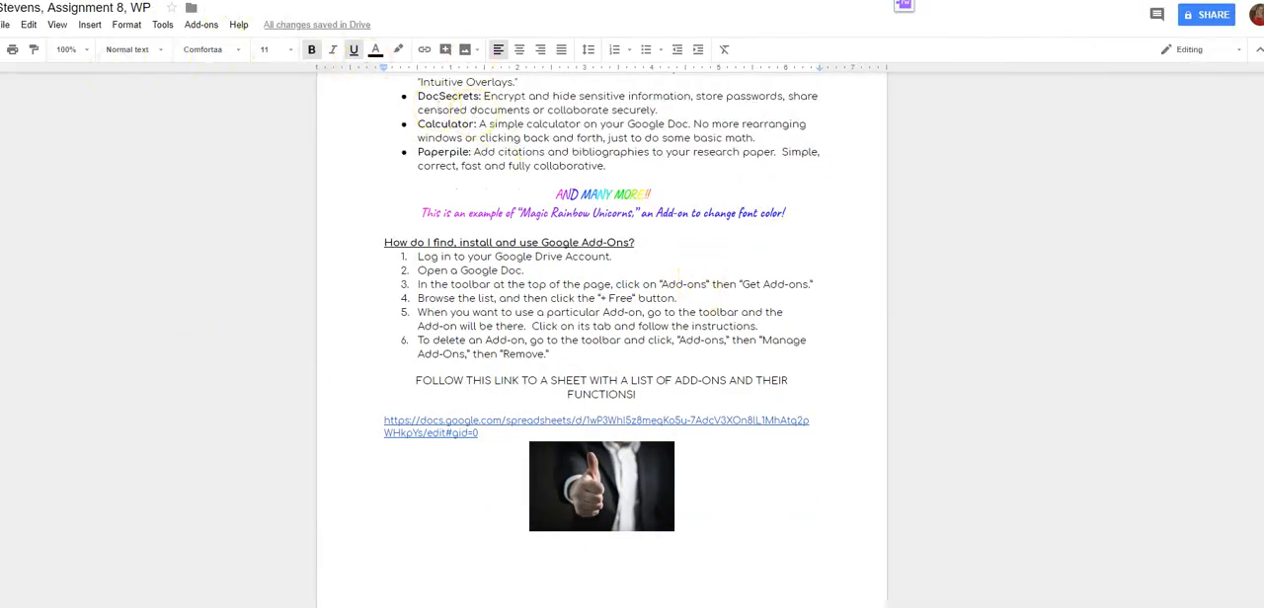
left_click(200, 25)
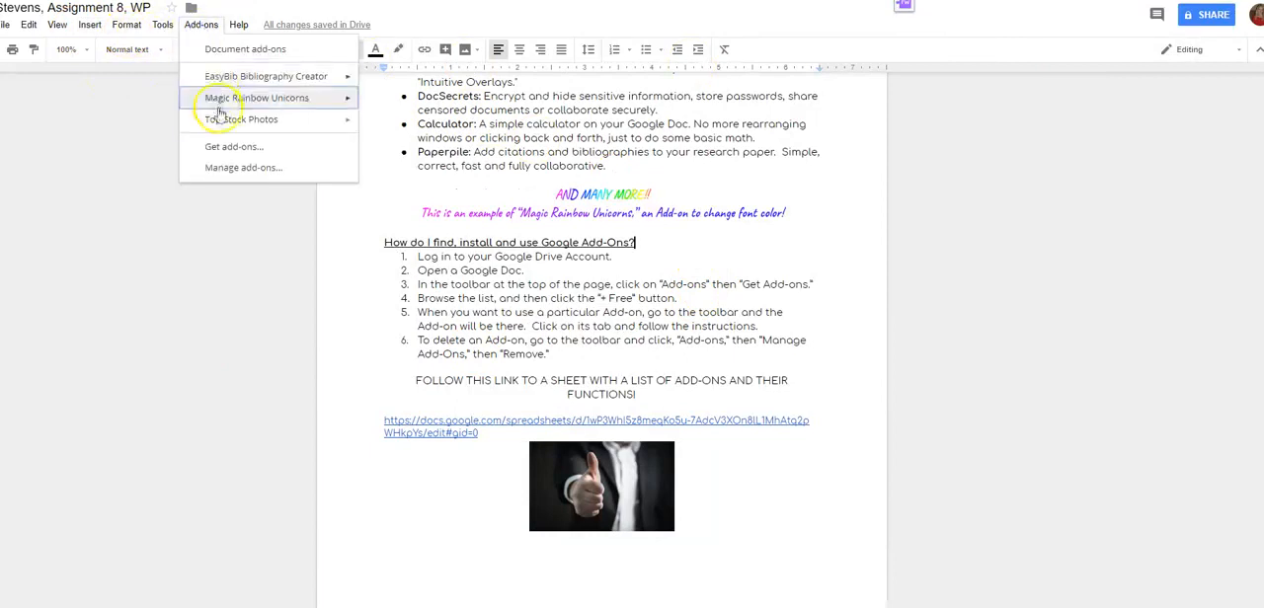
left_click(234, 146)
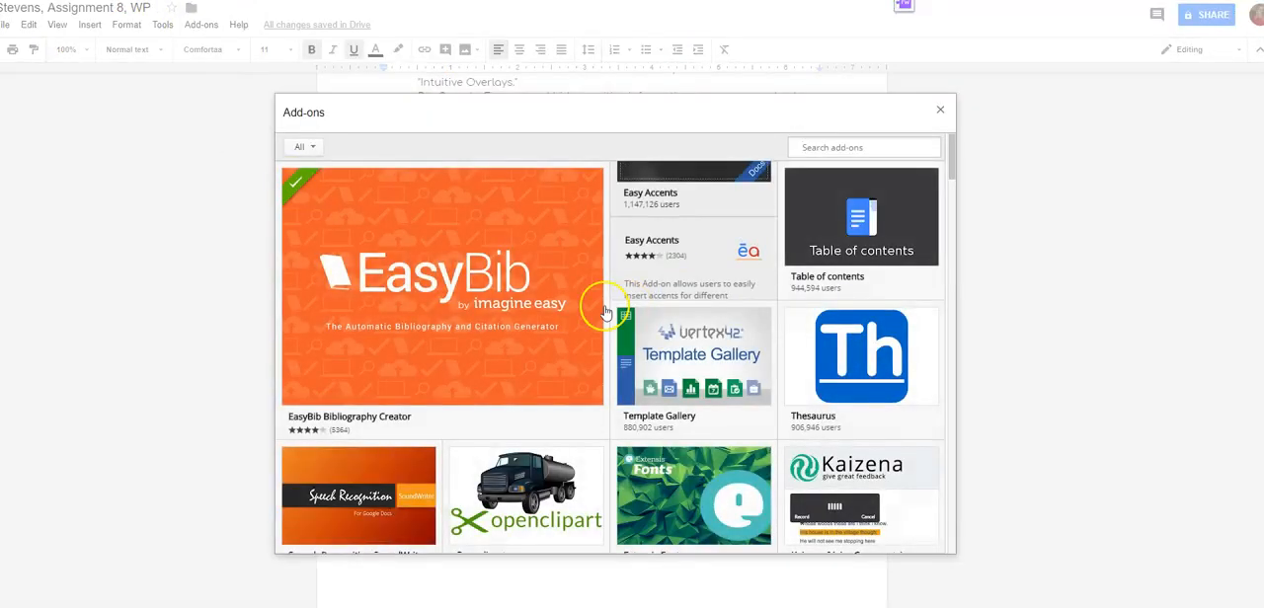
scroll("down", 3)
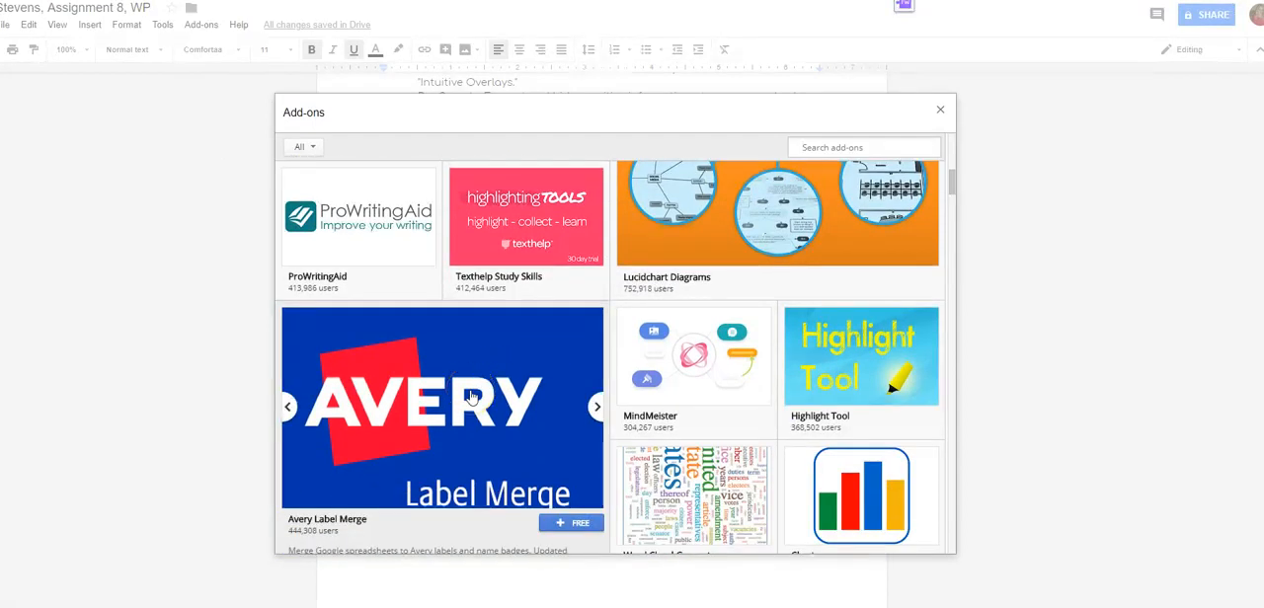
scroll("down", 3)
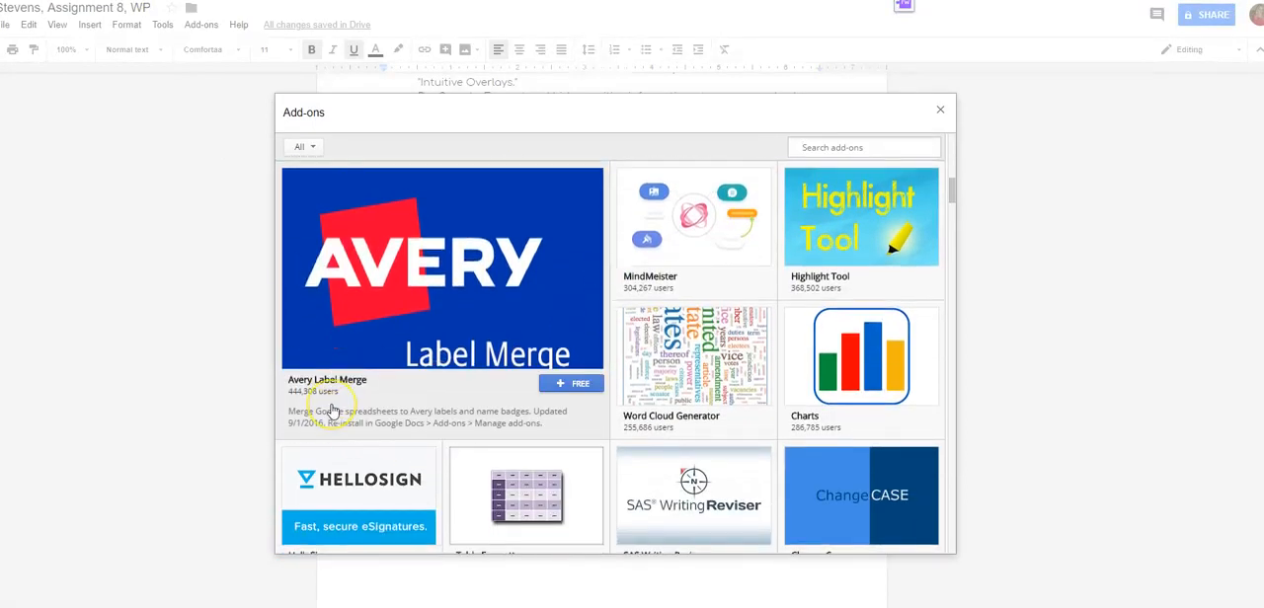
mouse_move(437, 422)
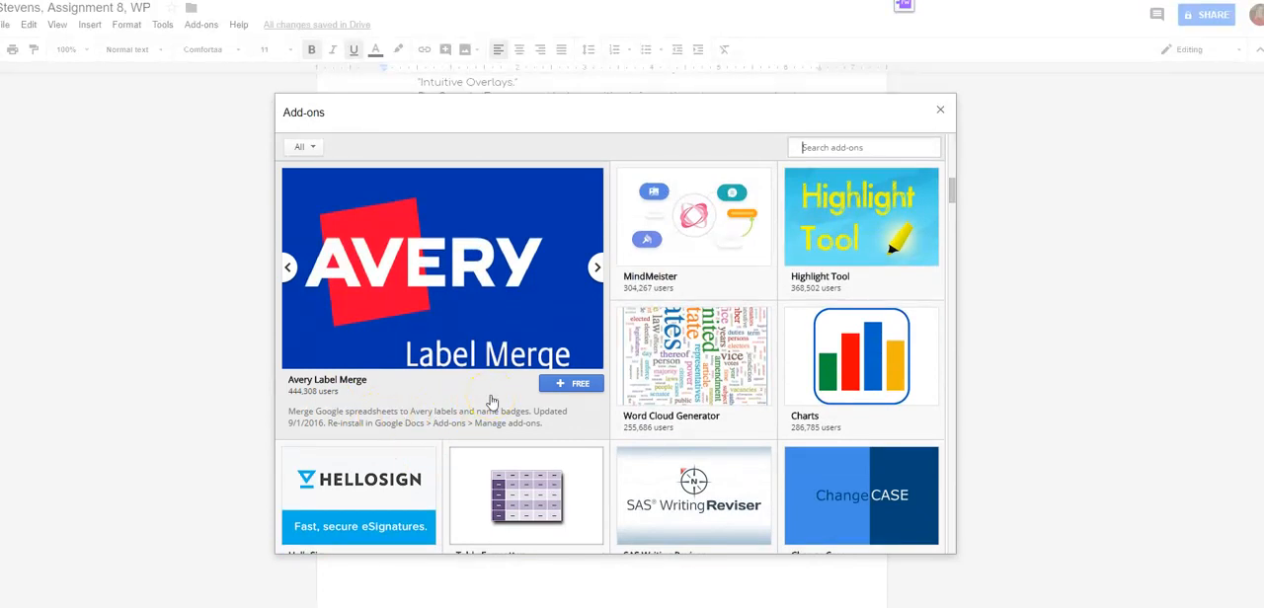
scroll("down", 3)
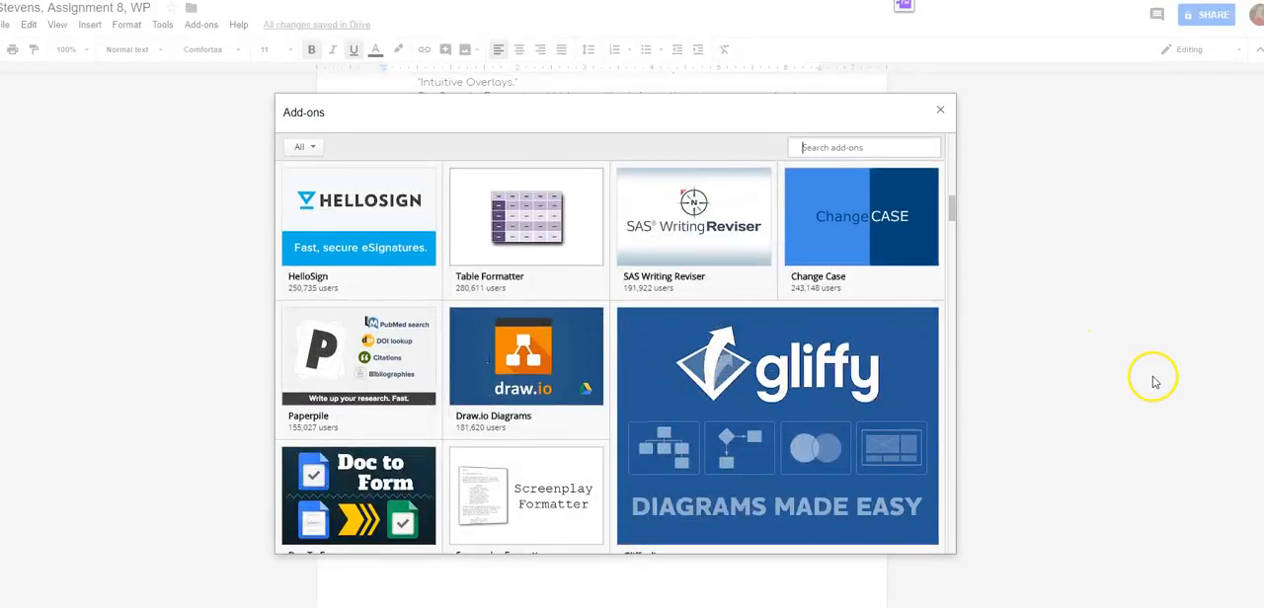
mouse_move(1131, 382)
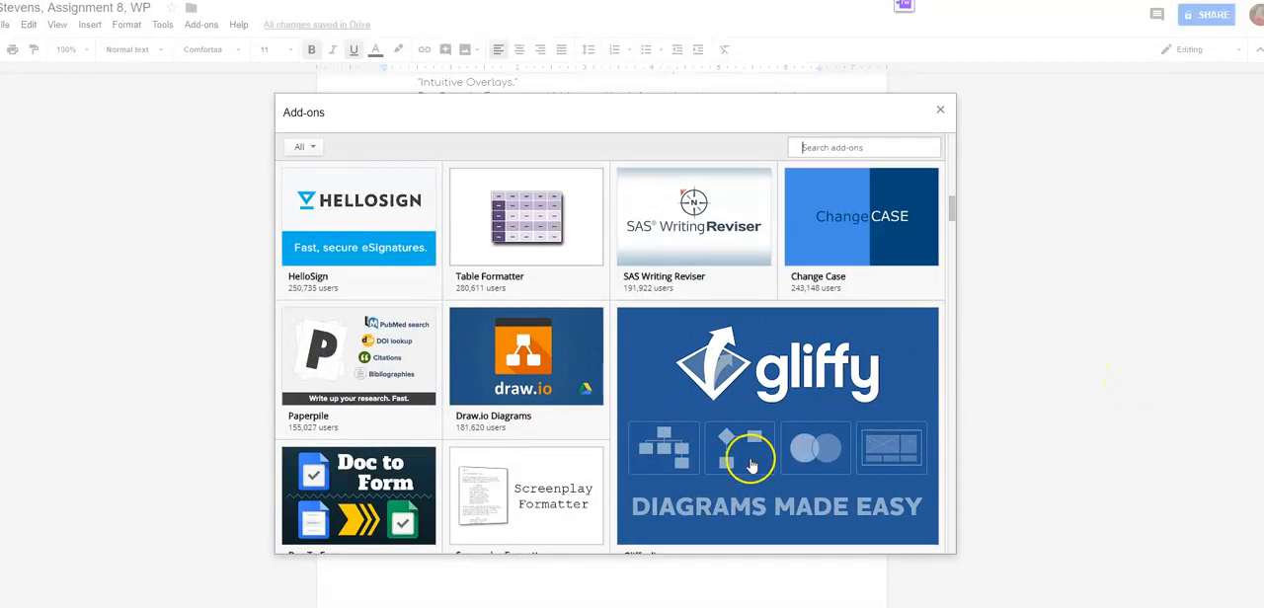
scroll("down", 3)
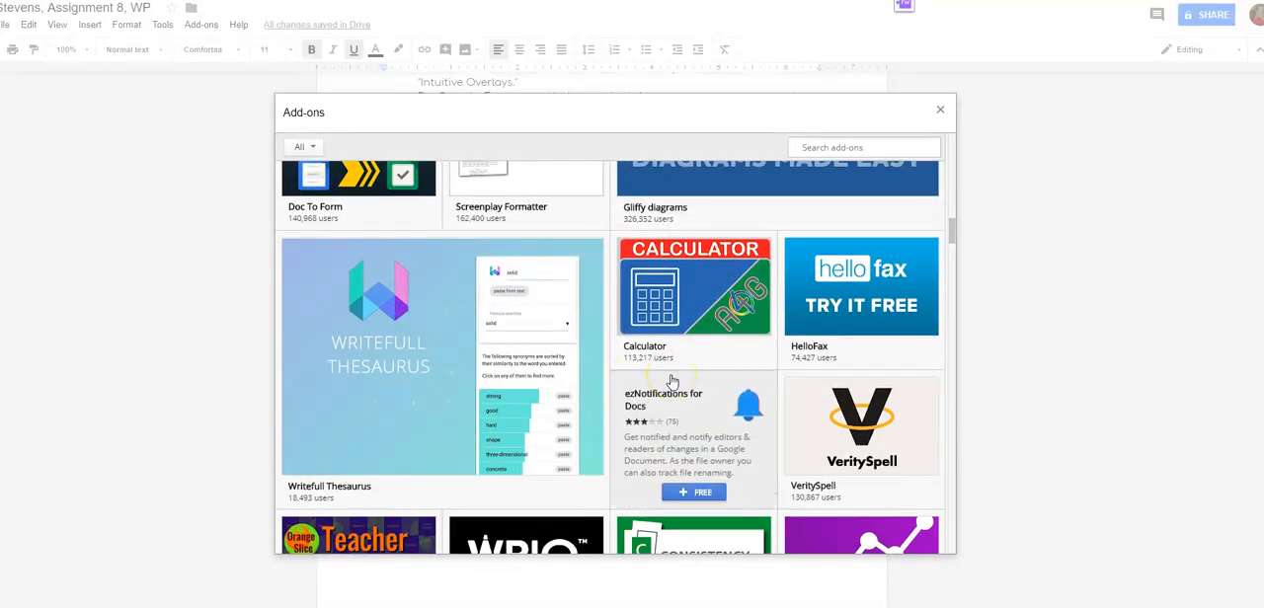
scroll("down", 3)
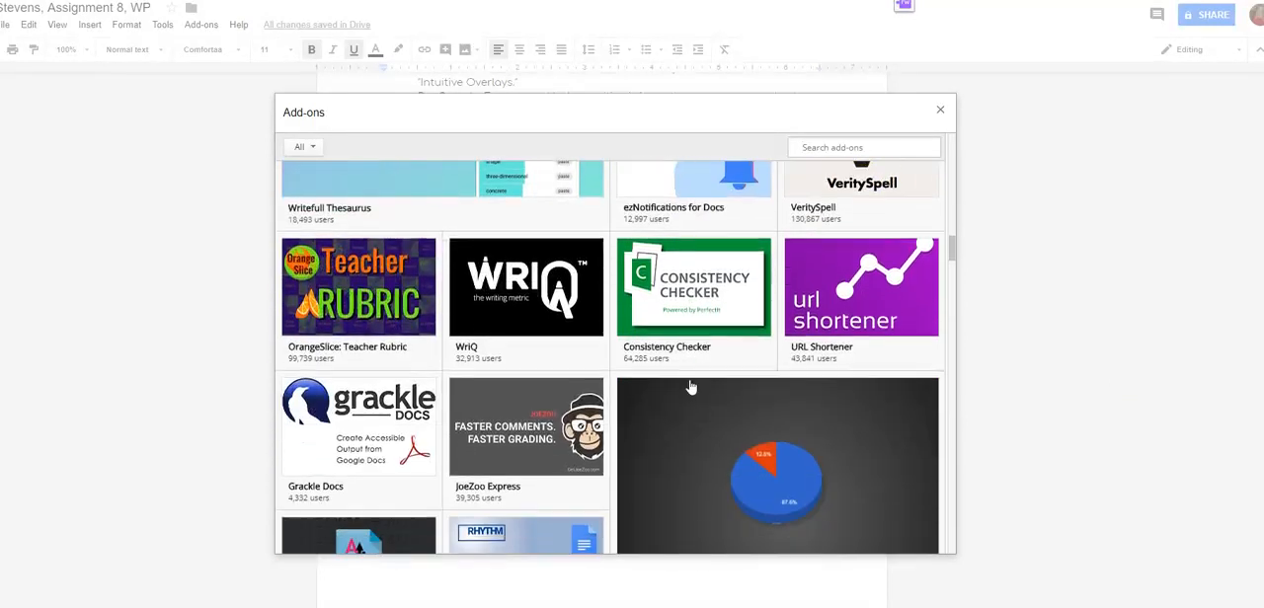
scroll("down", 3)
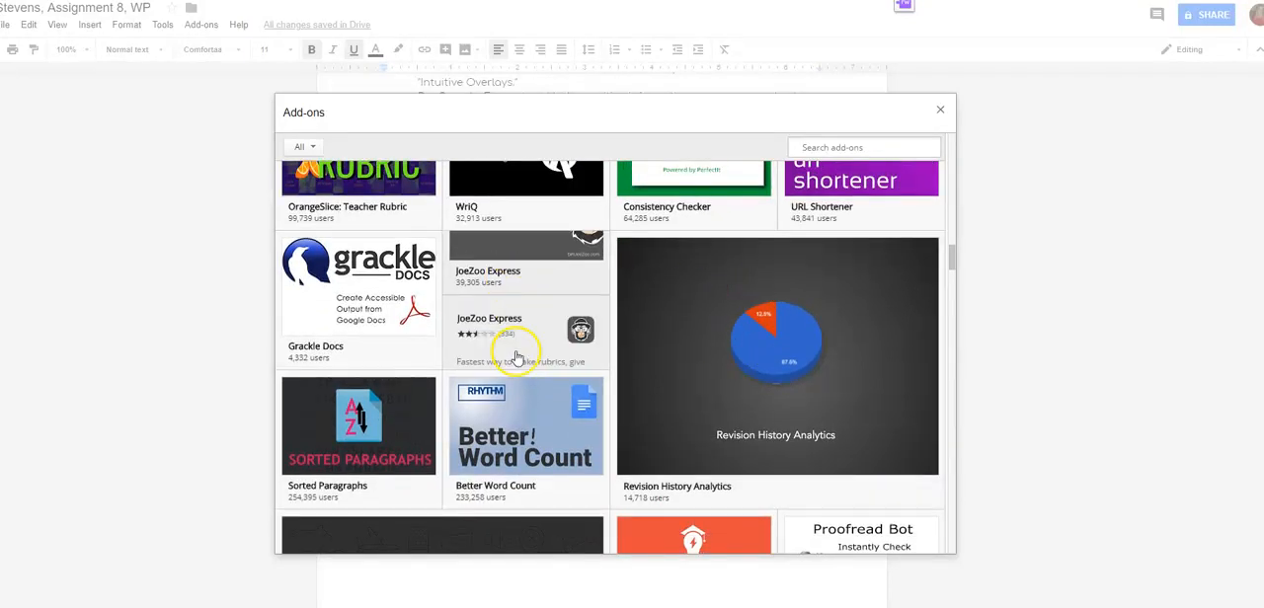
scroll("down", 3)
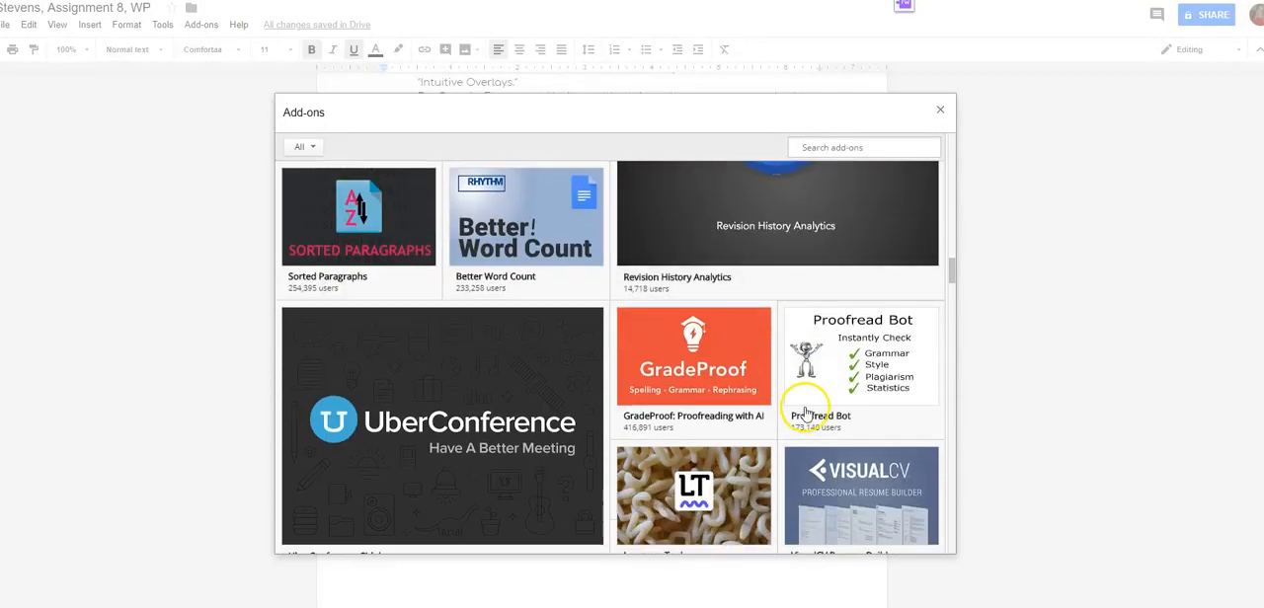
scroll("down", 3)
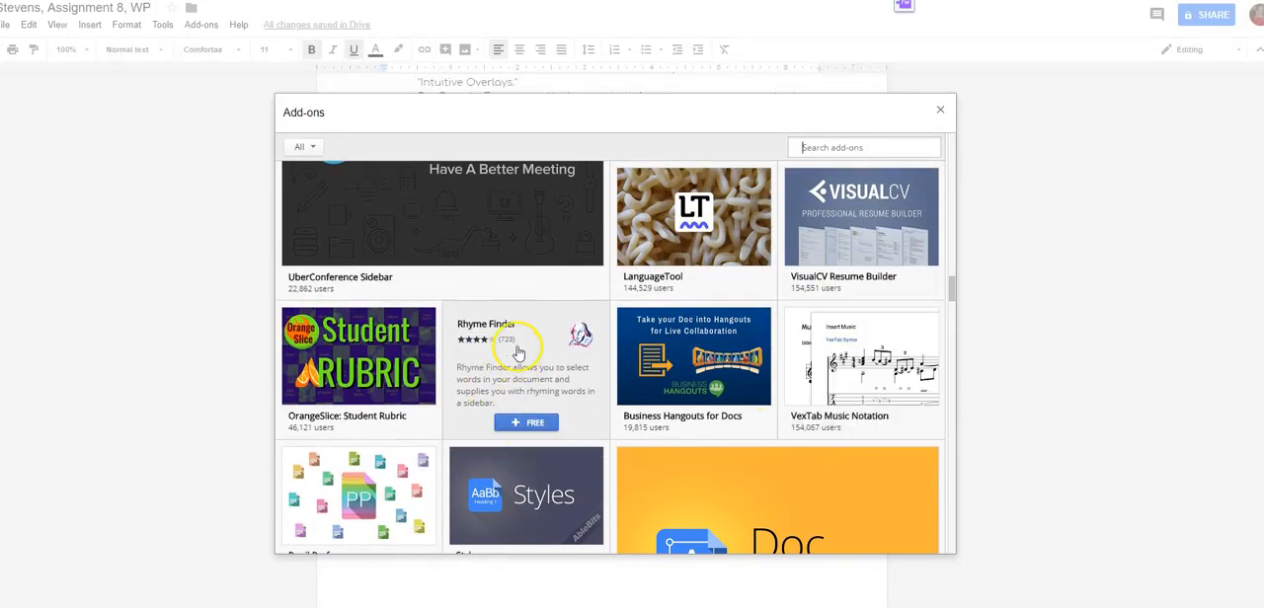
mouse_move(521, 395)
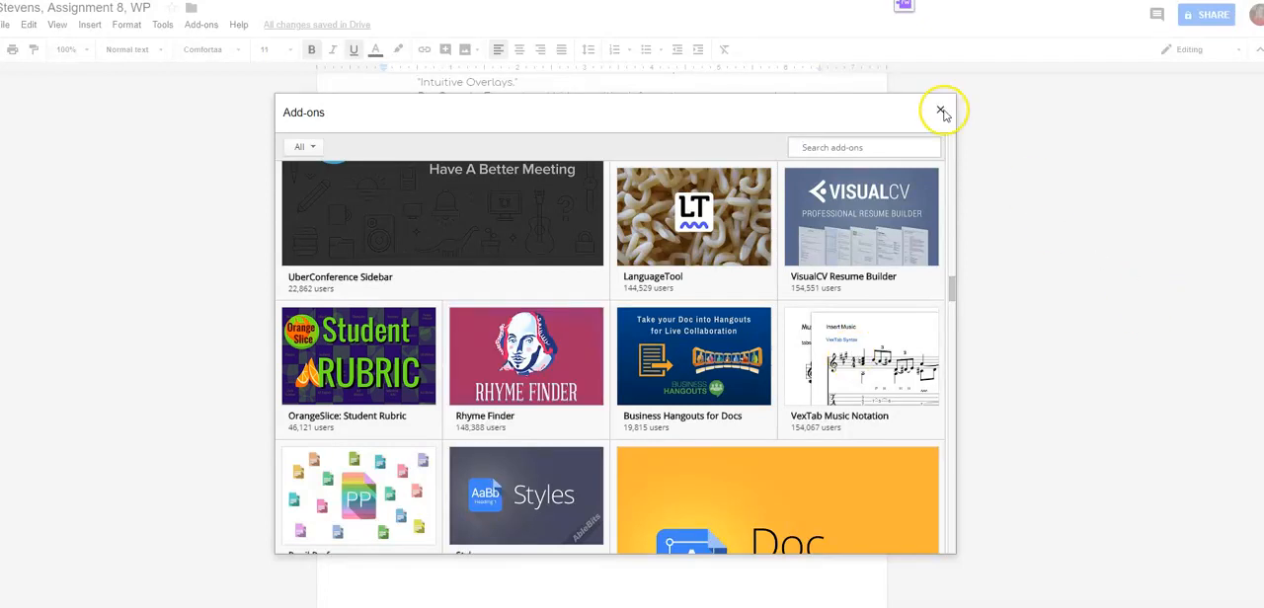
left_click(926, 112)
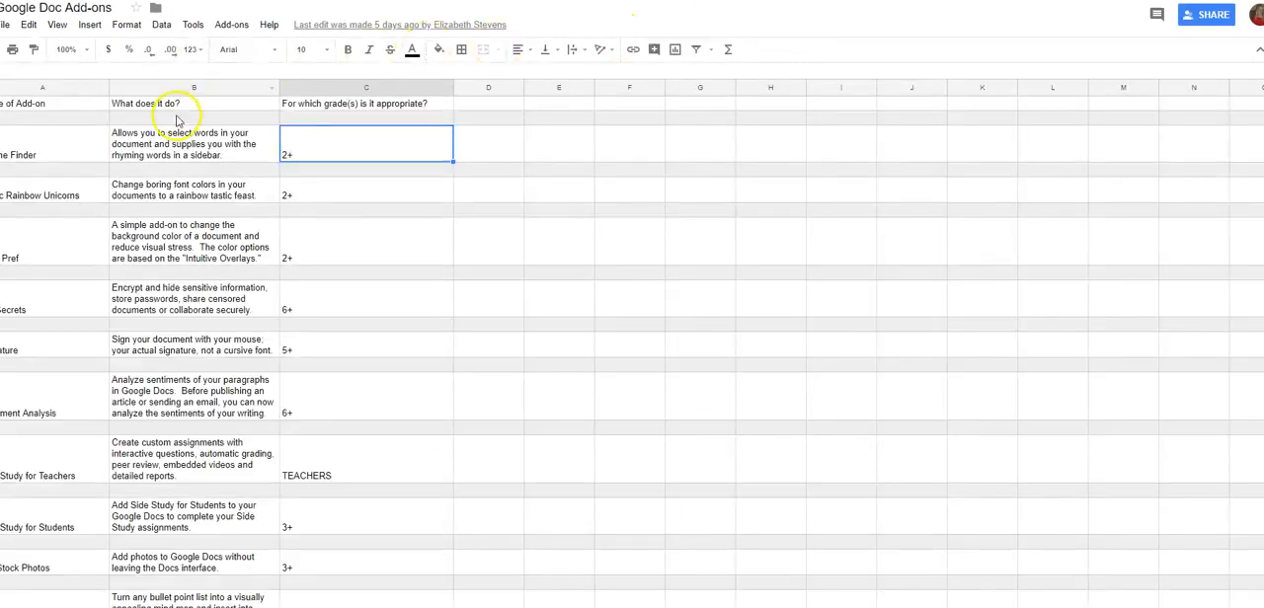
mouse_move(104, 160)
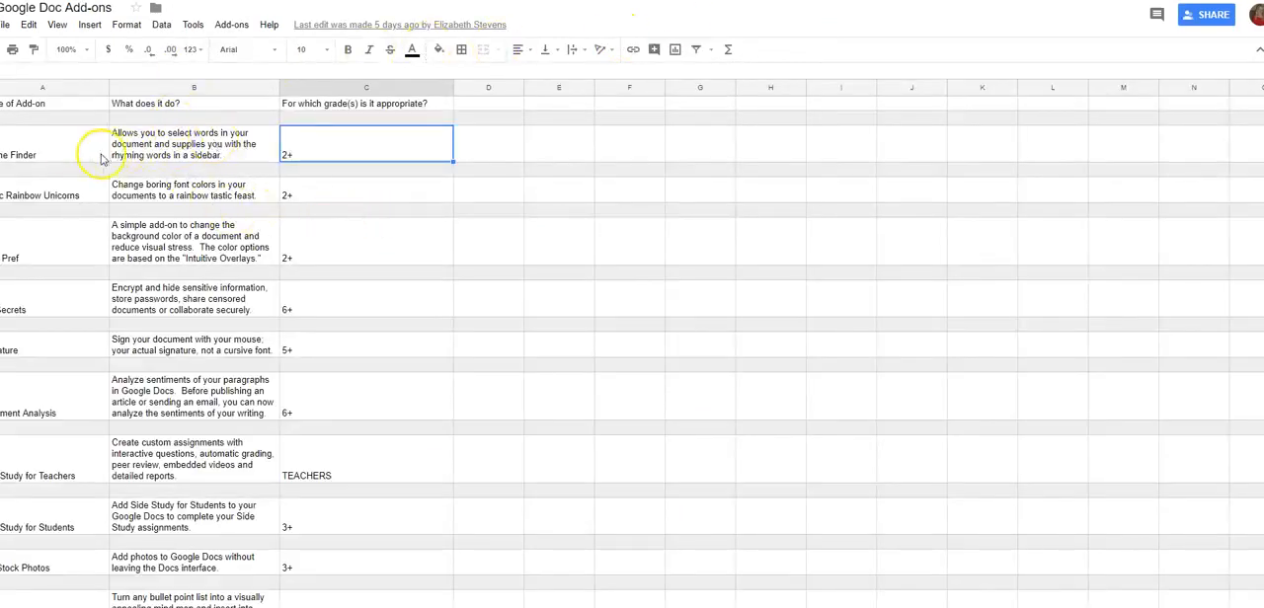
mouse_move(62, 153)
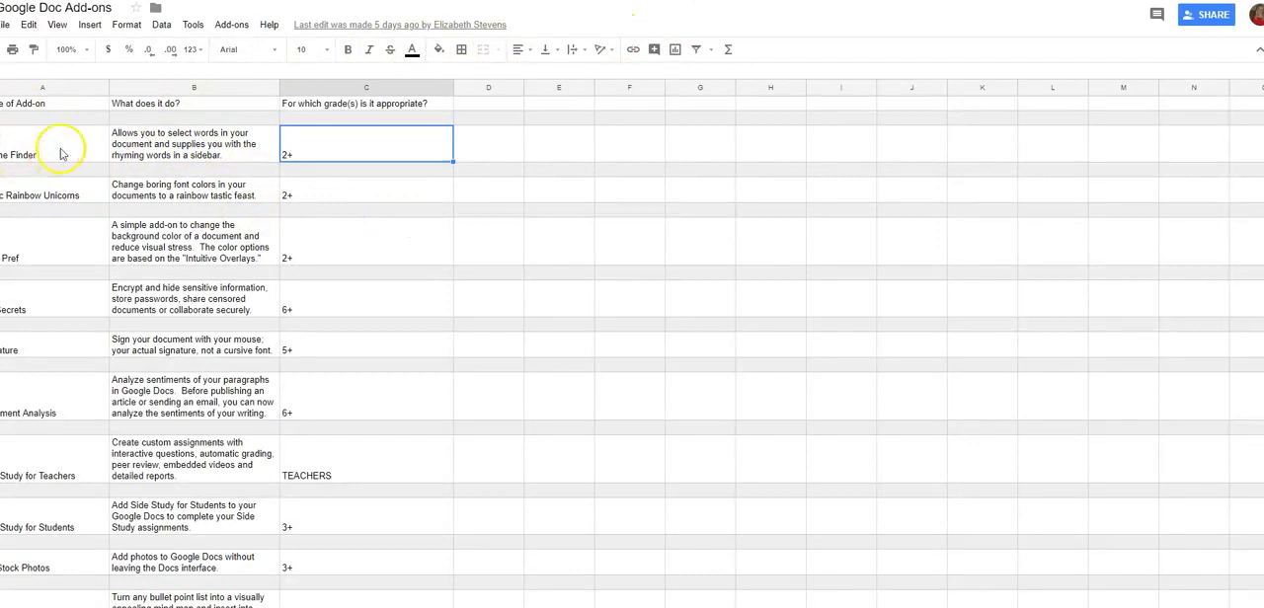
mouse_move(322, 168)
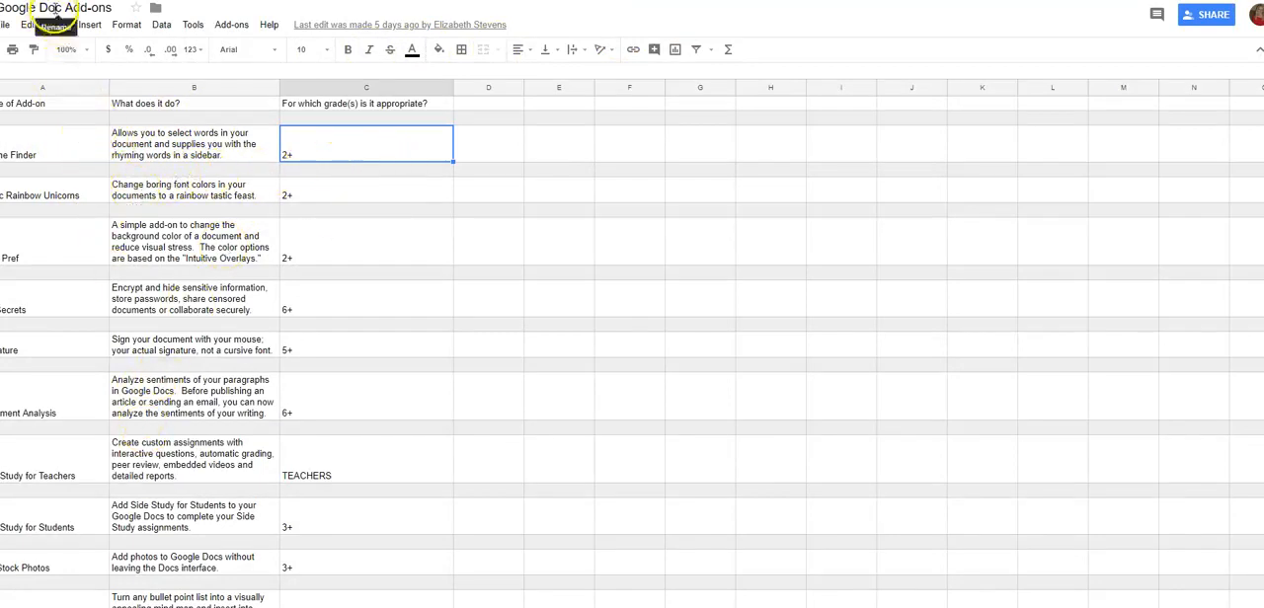
mouse_move(84, 153)
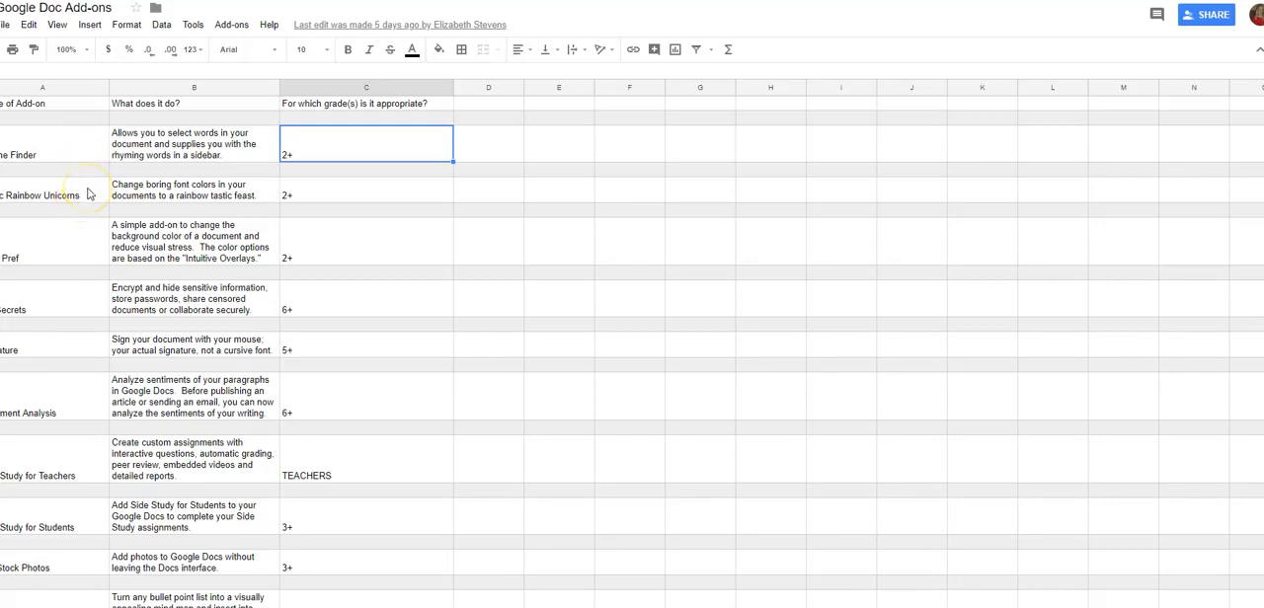
mouse_move(95, 262)
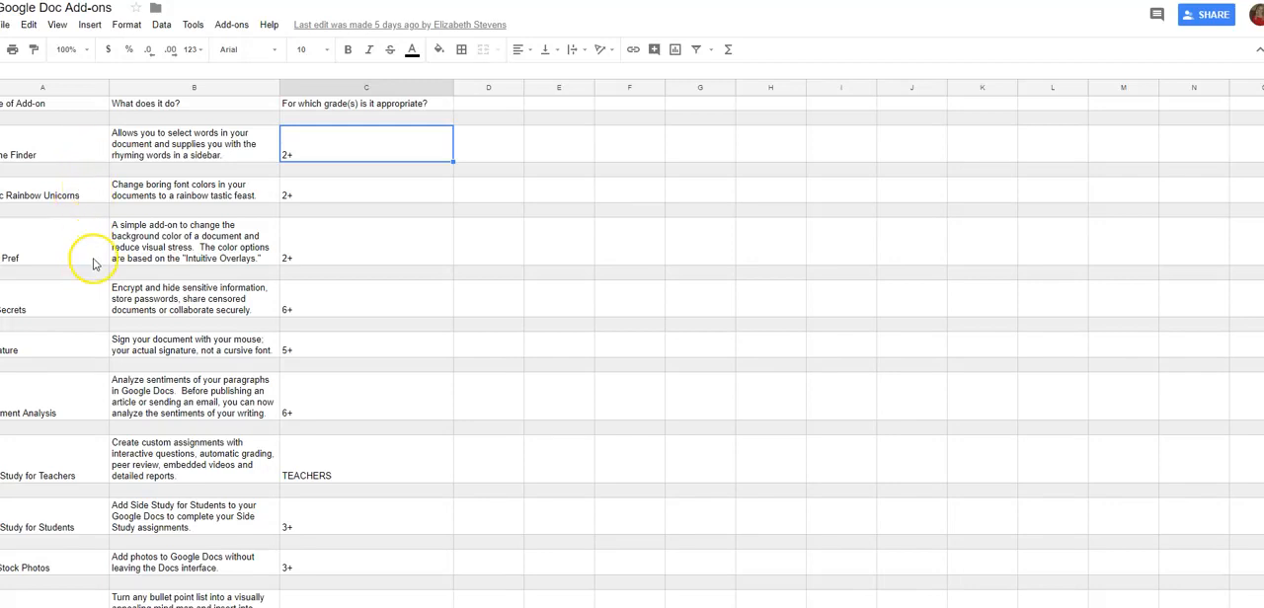
mouse_move(440, 516)
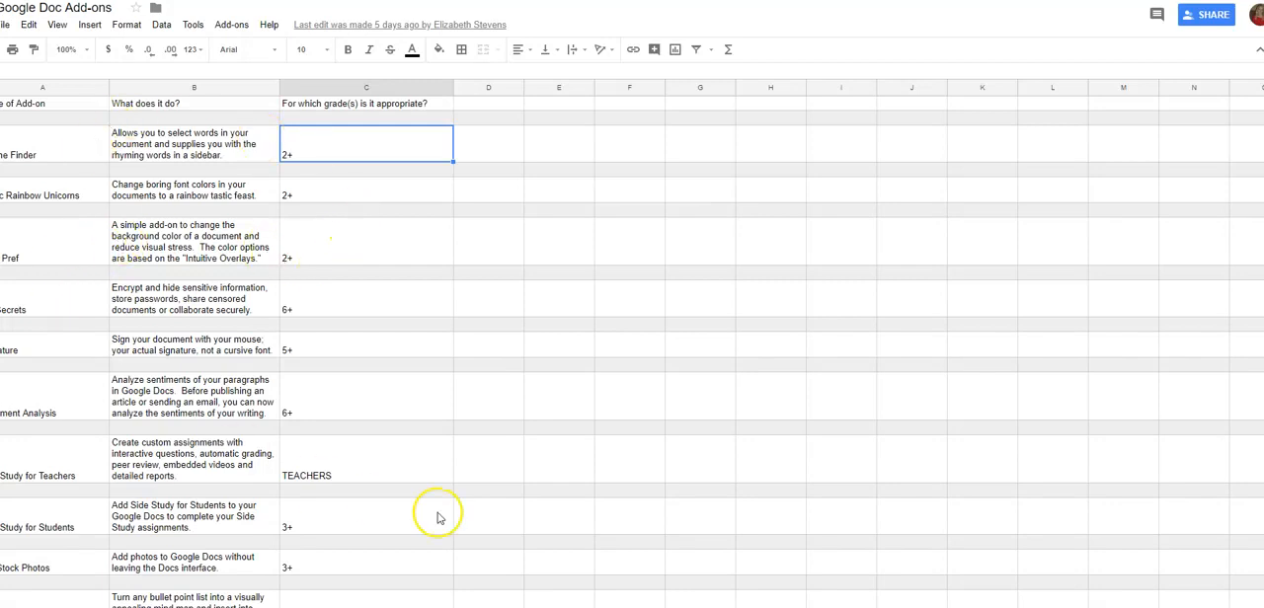
mouse_move(348, 227)
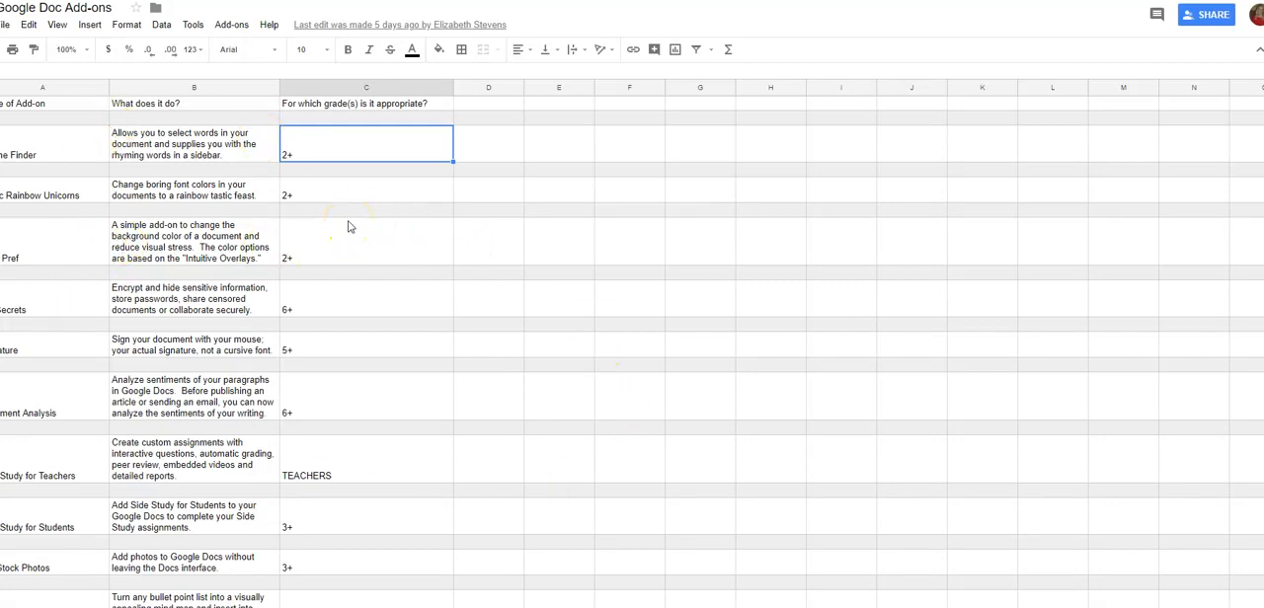
mouse_move(265, 150)
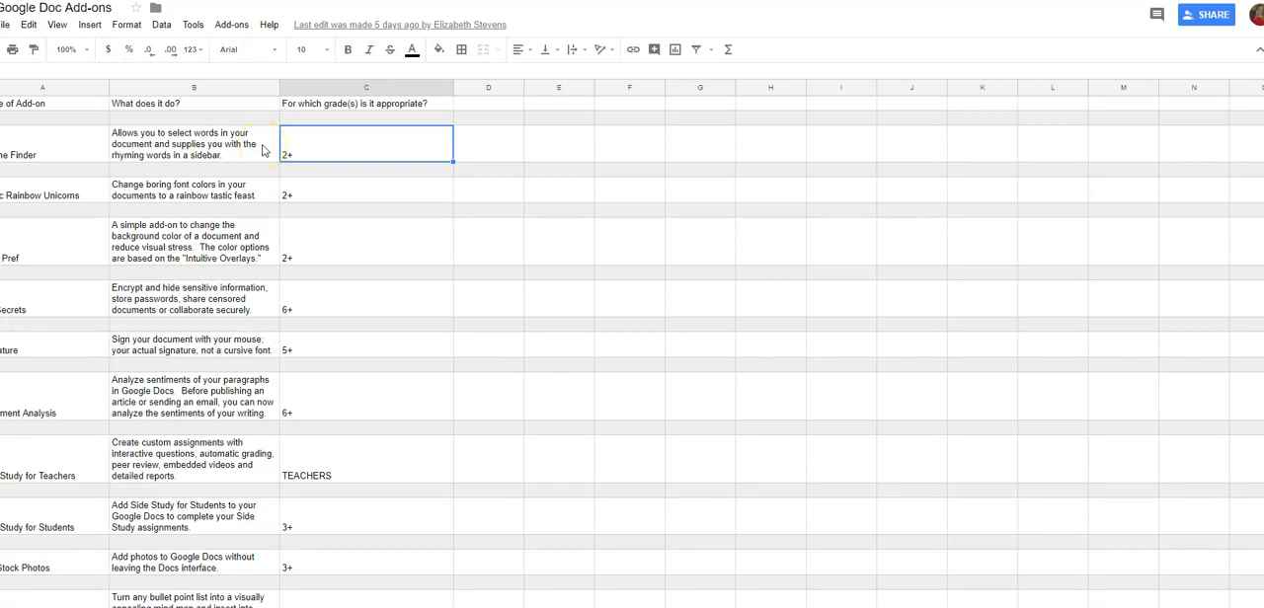
left_click(231, 24)
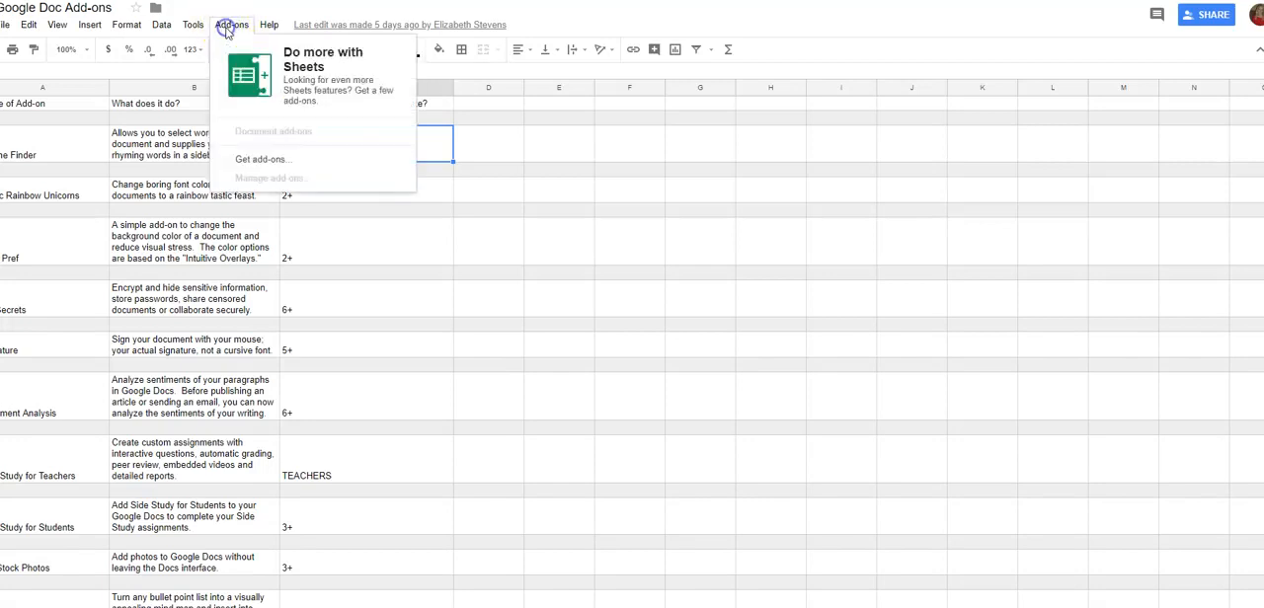
mouse_move(263, 159)
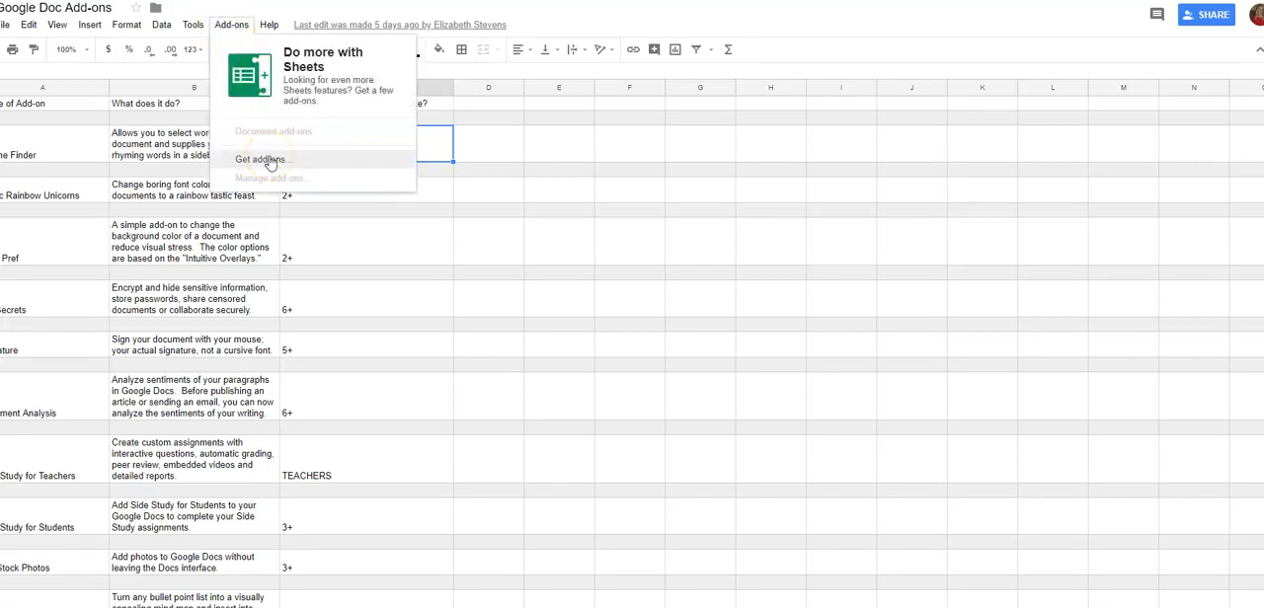
left_click(261, 159)
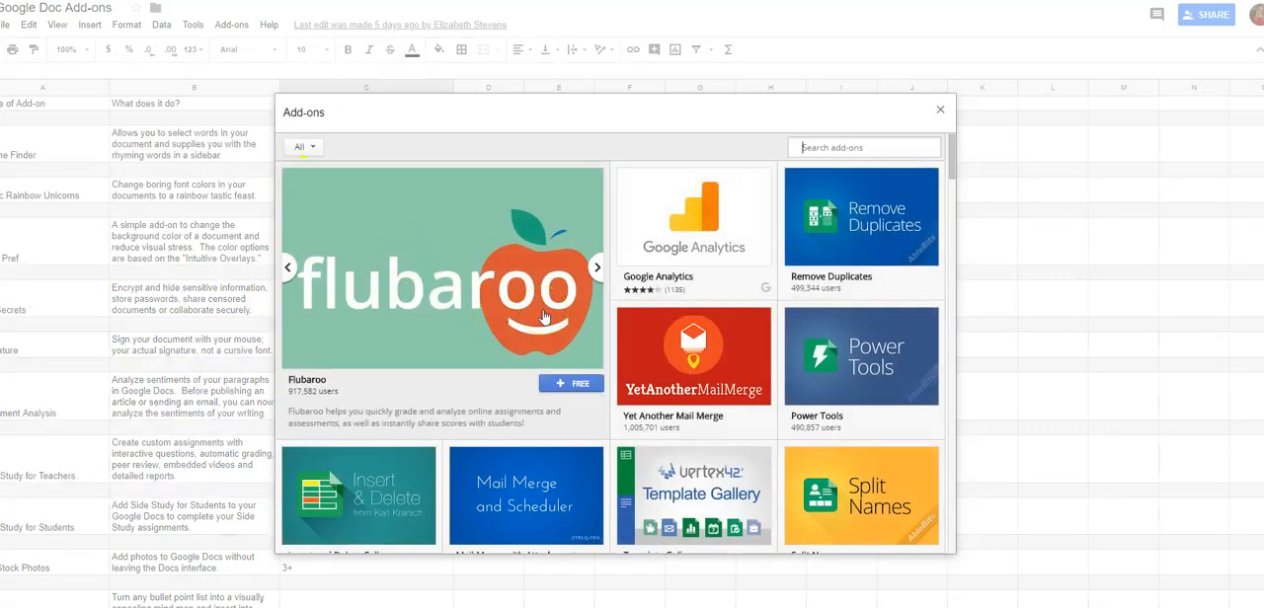
mouse_move(528, 276)
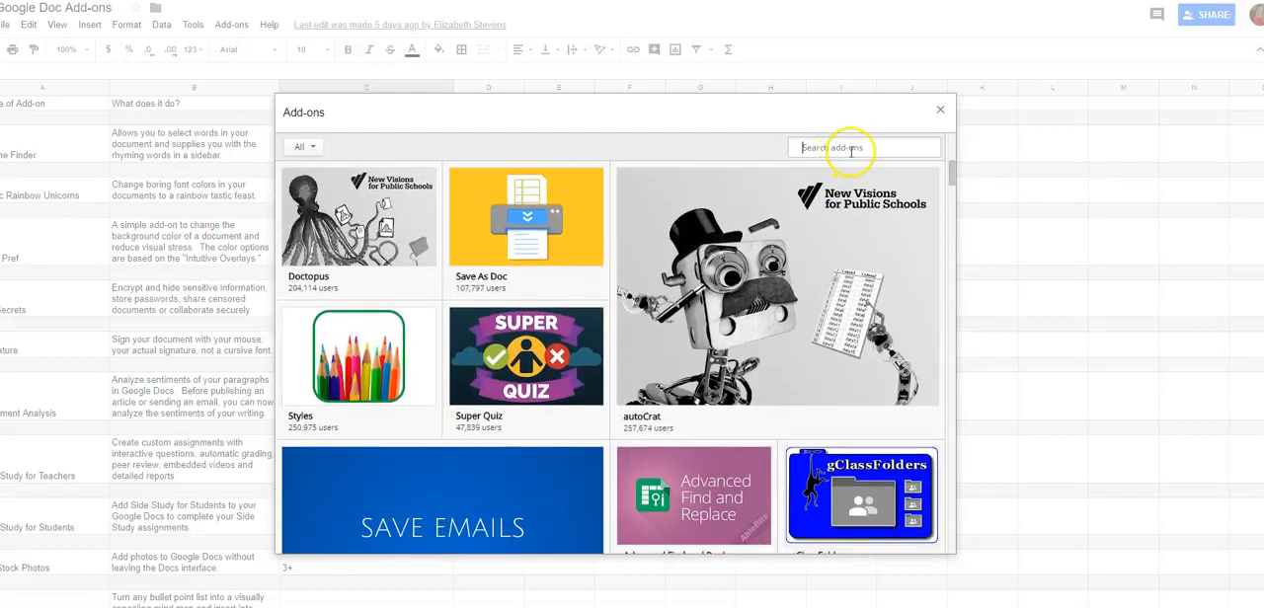
scroll("down", 3)
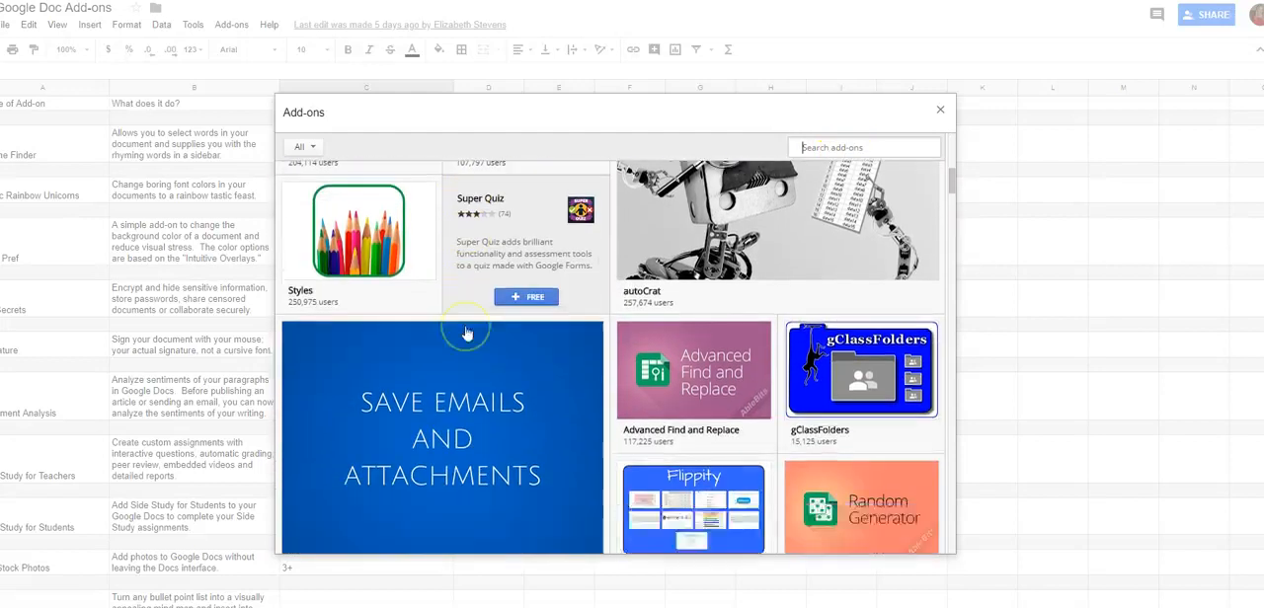
scroll("down", 3)
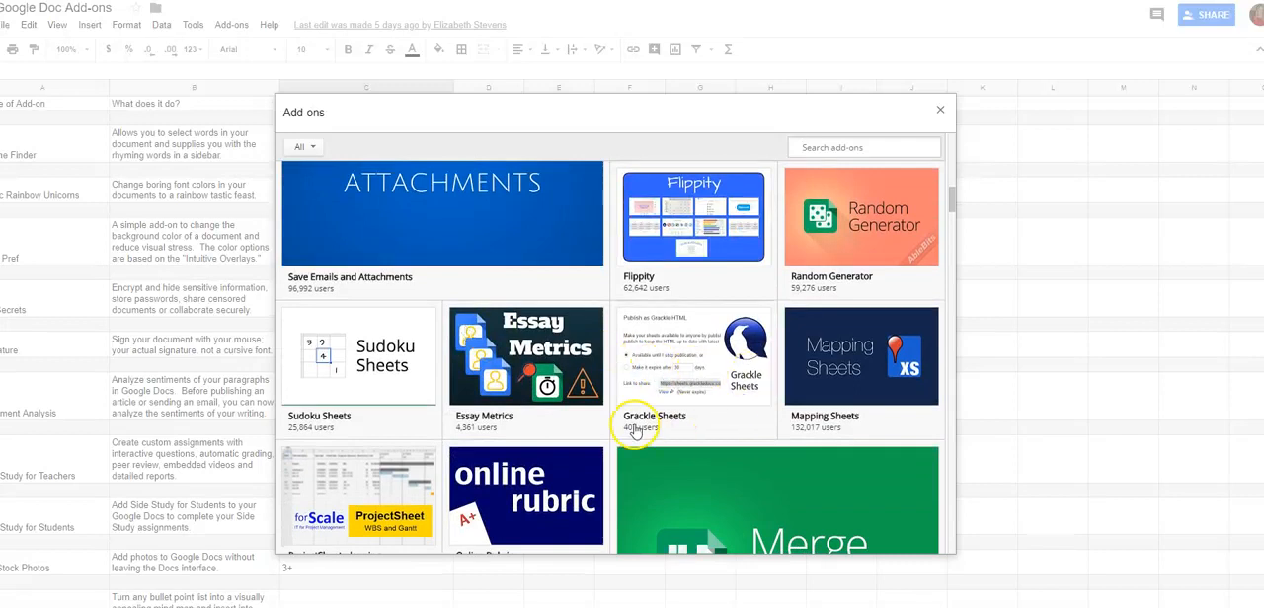
mouse_move(940, 108)
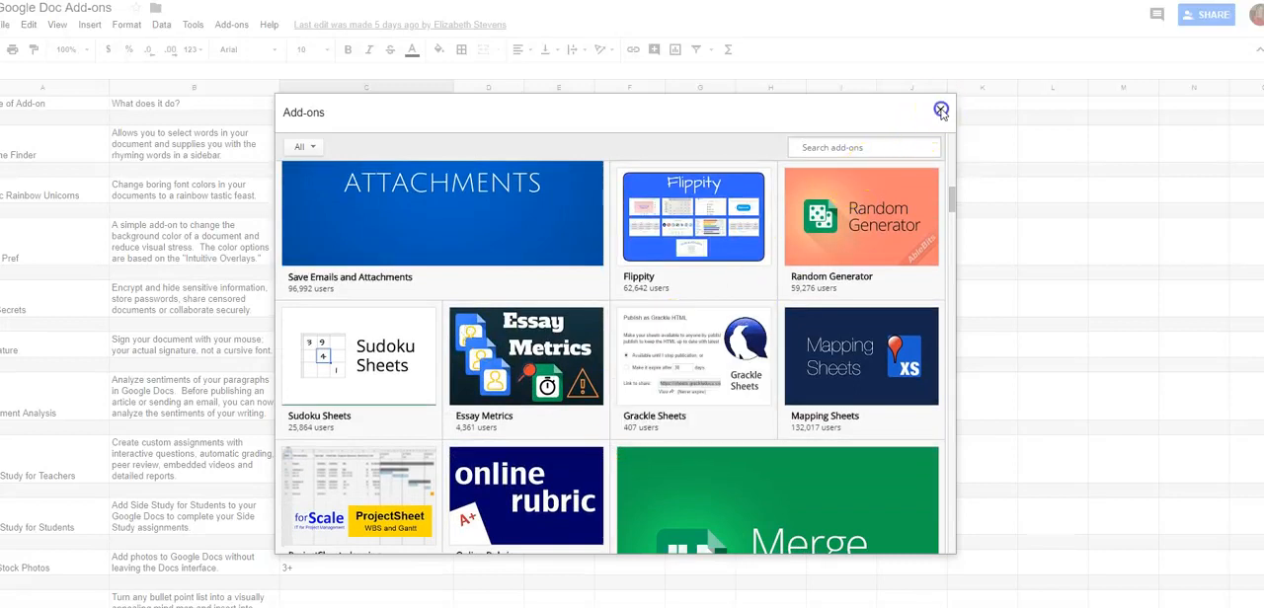
Close the Sheets add-ons store to reveal the 'Lights, Camera, Action' screencast slide
left_click(940, 108)
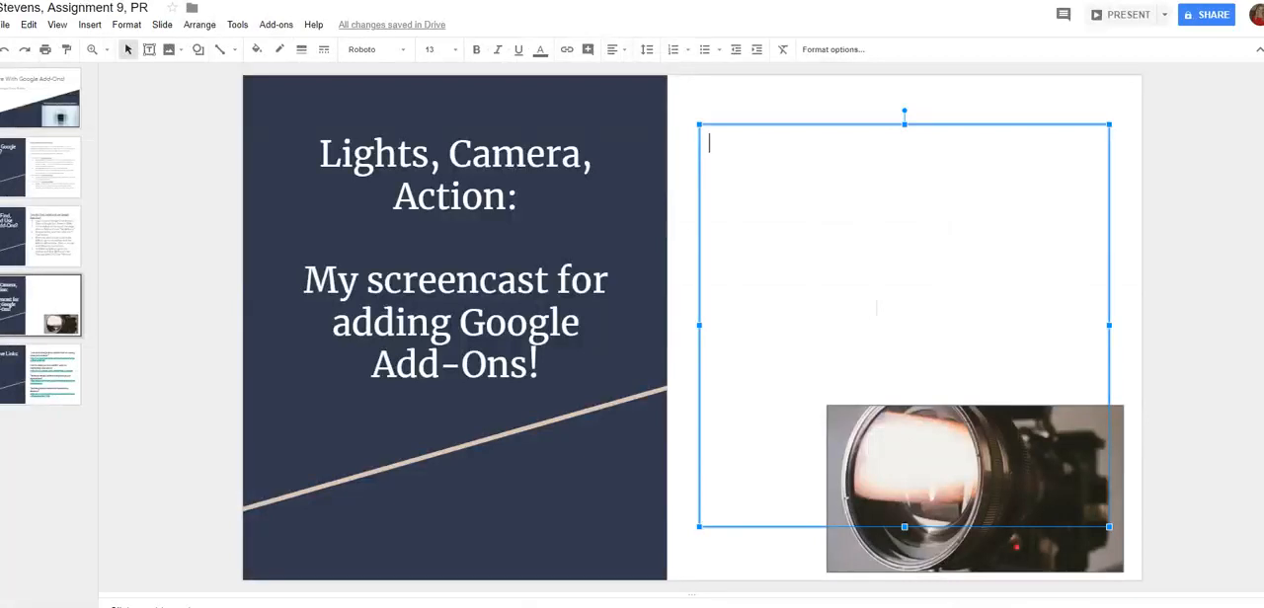
mouse_move(772, 390)
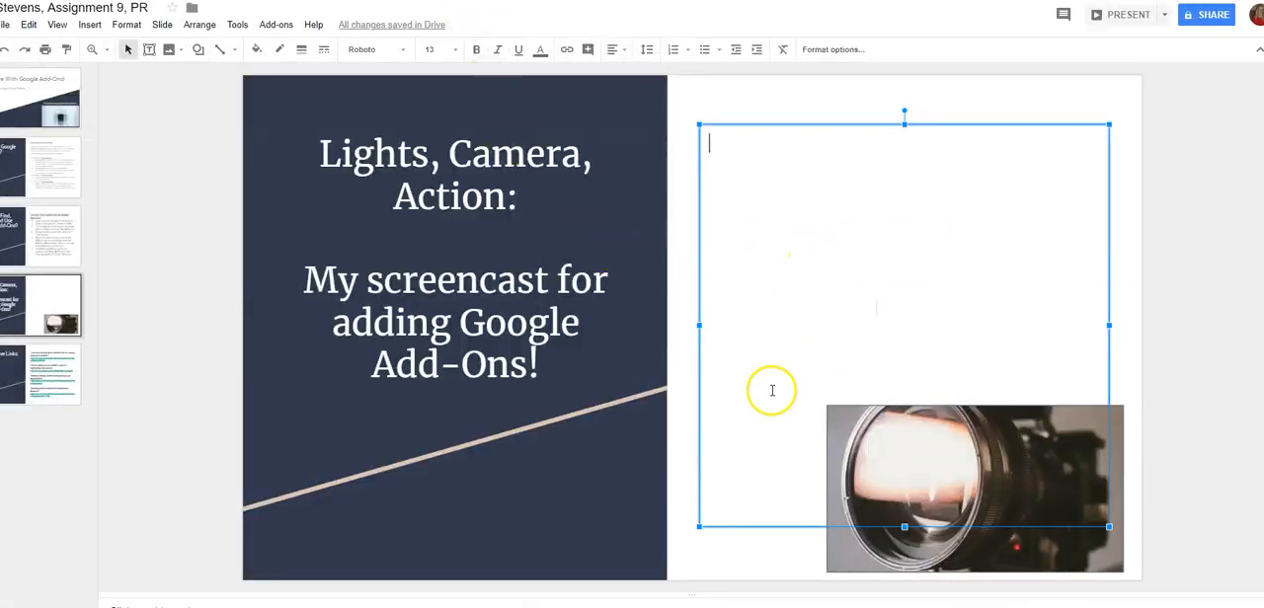
mouse_move(584, 337)
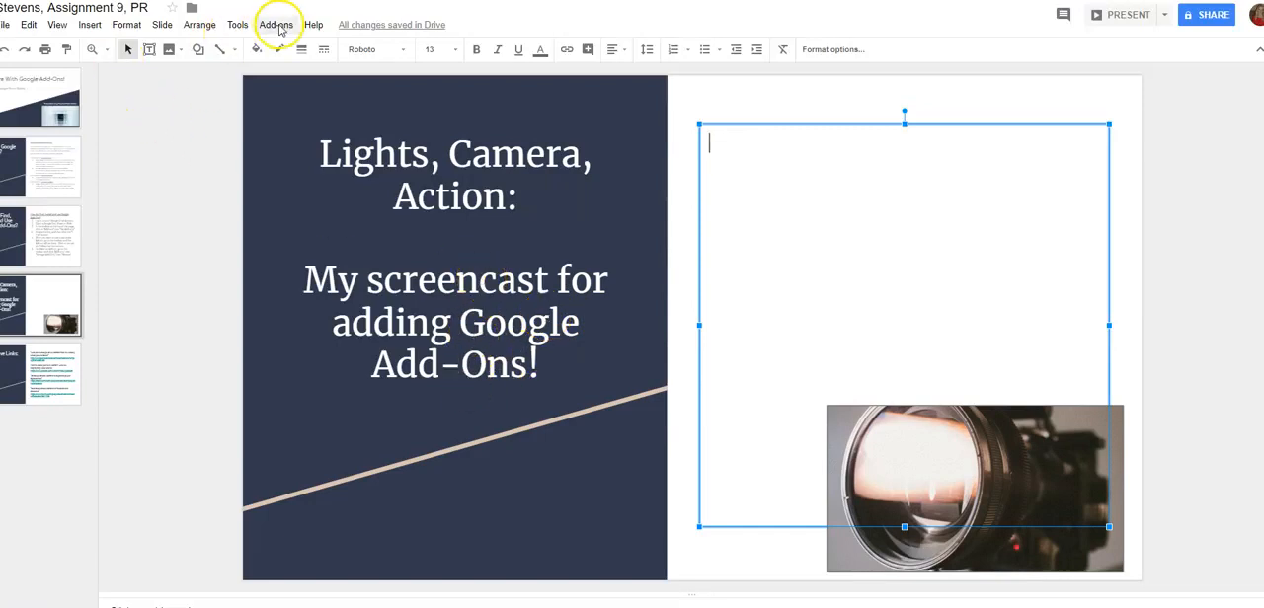
left_click(275, 23)
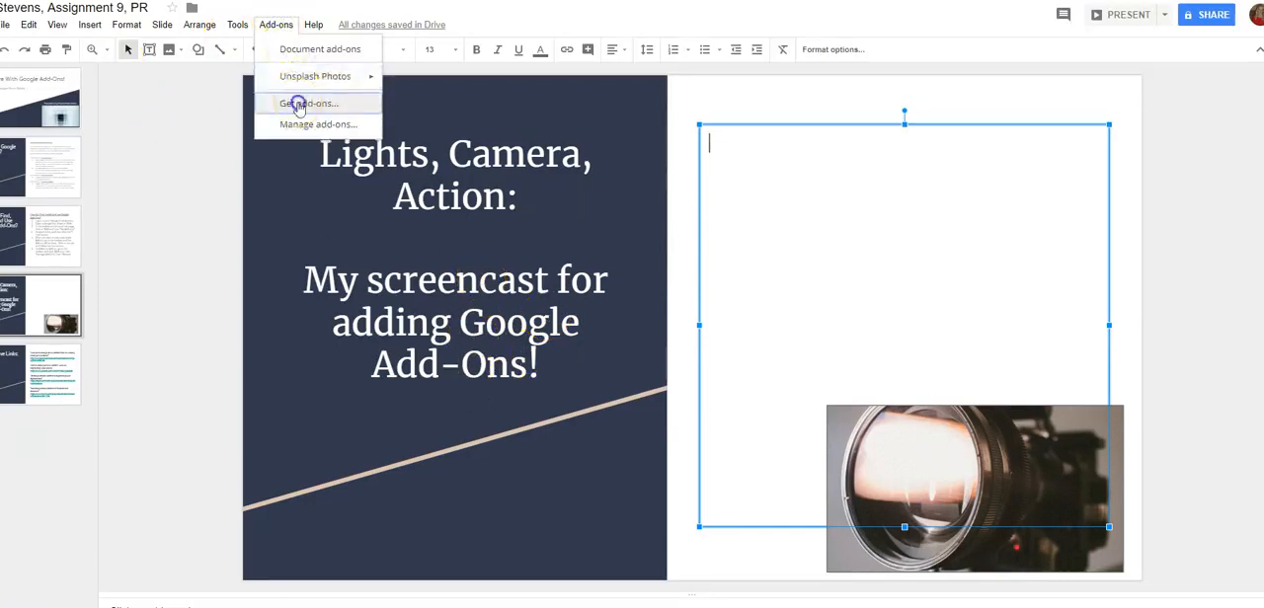
left_click(308, 103)
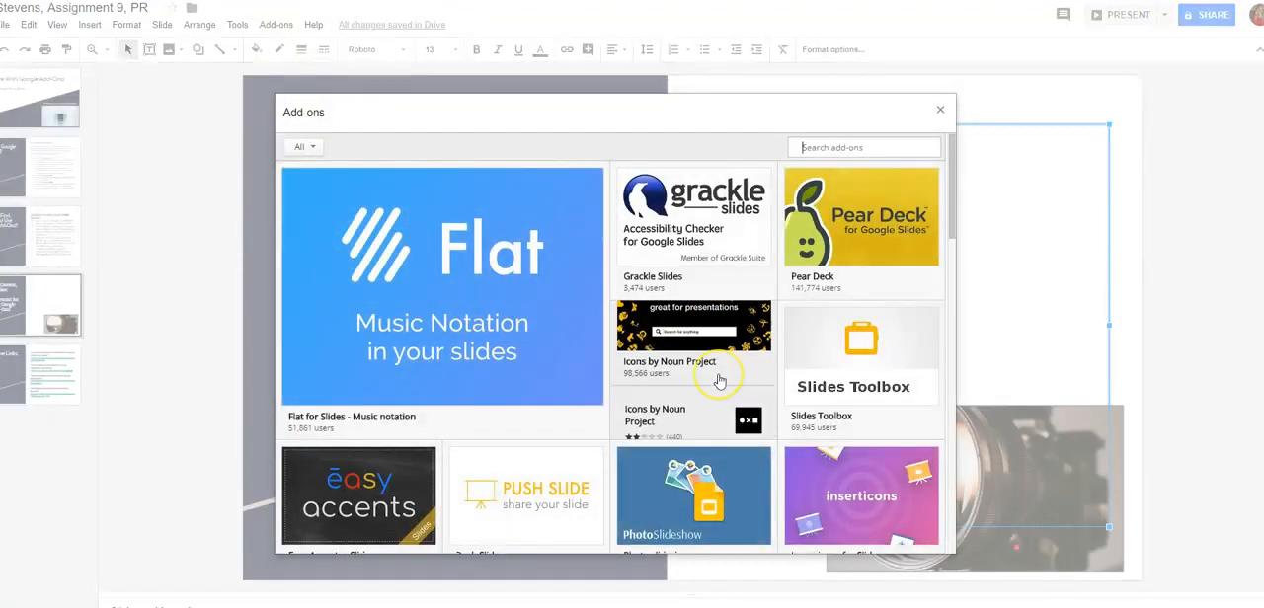
scroll("down", 3)
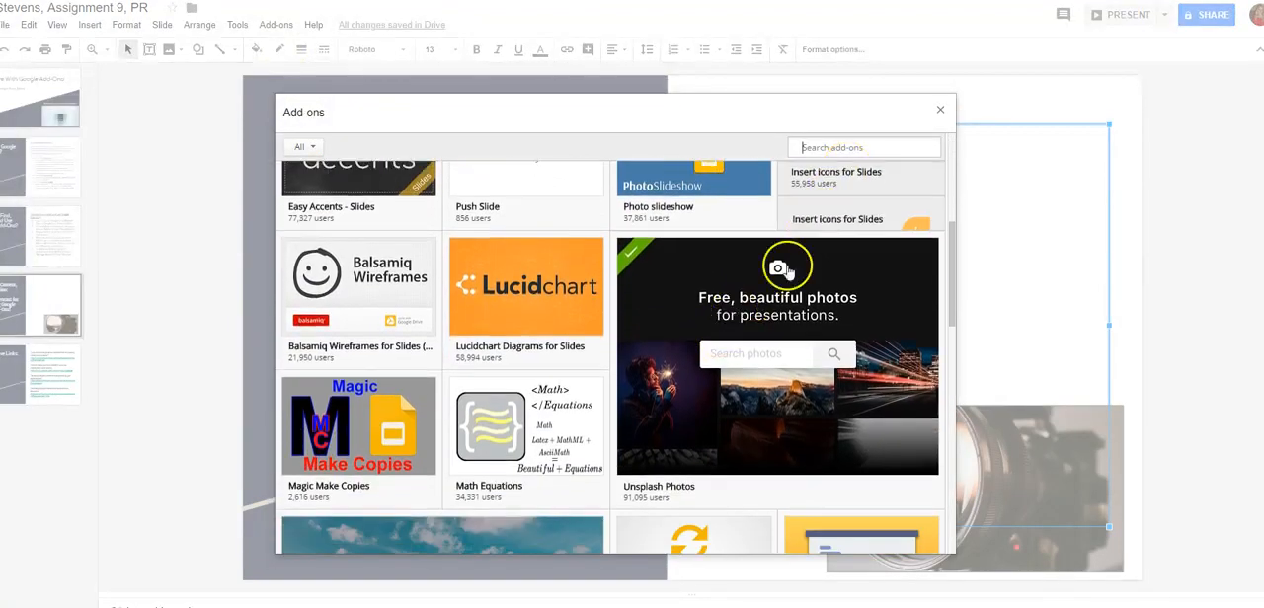
scroll("down", 3)
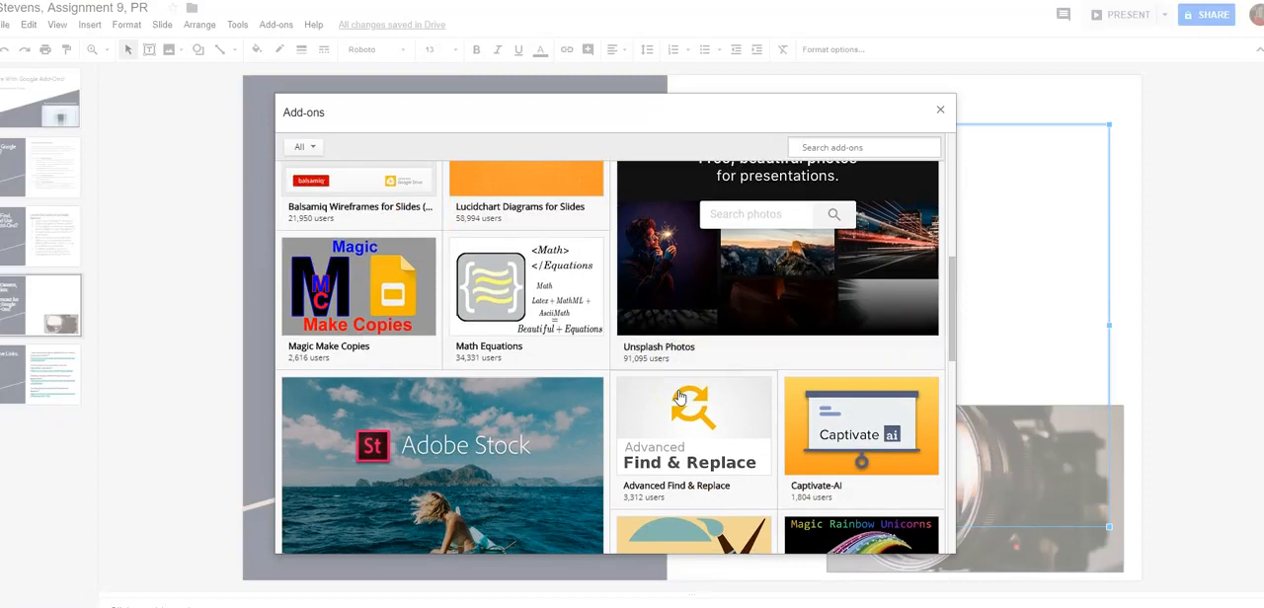
scroll("down", 3)
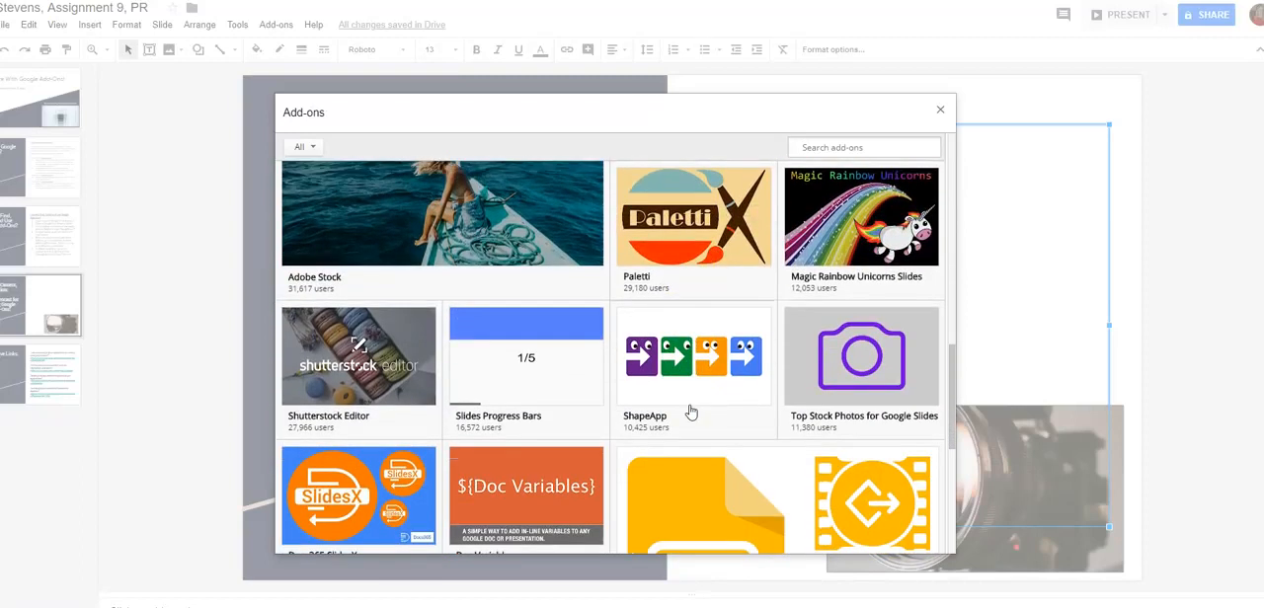
scroll("down", 3)
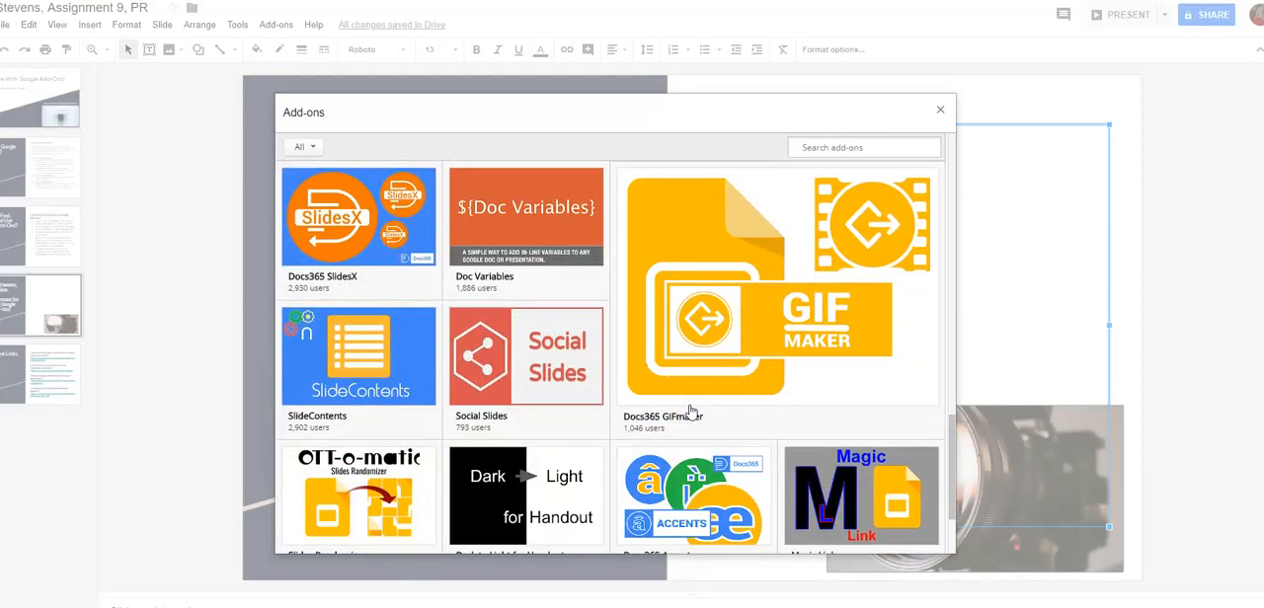
scroll("up", 3)
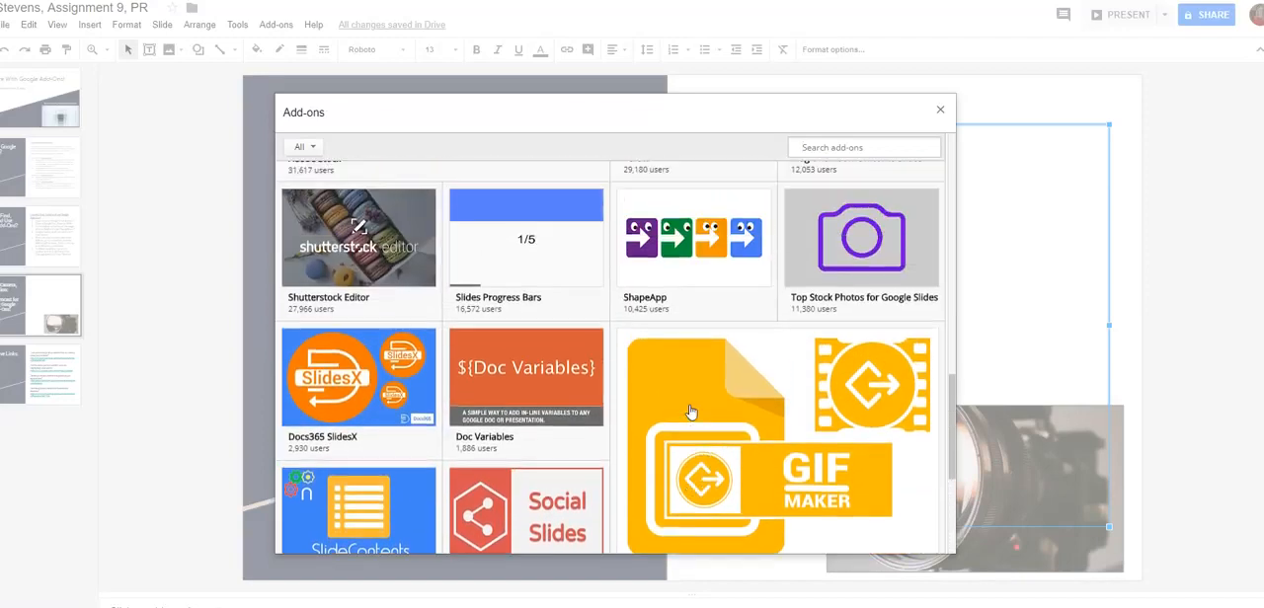
scroll("up", 3)
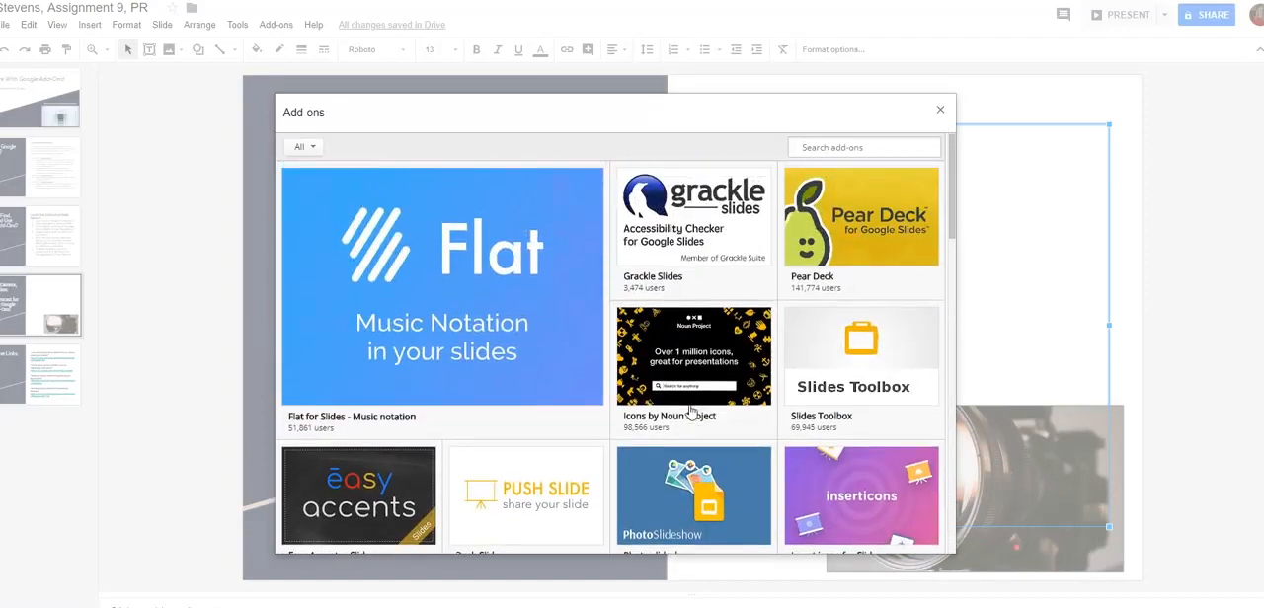
left_click(939, 109)
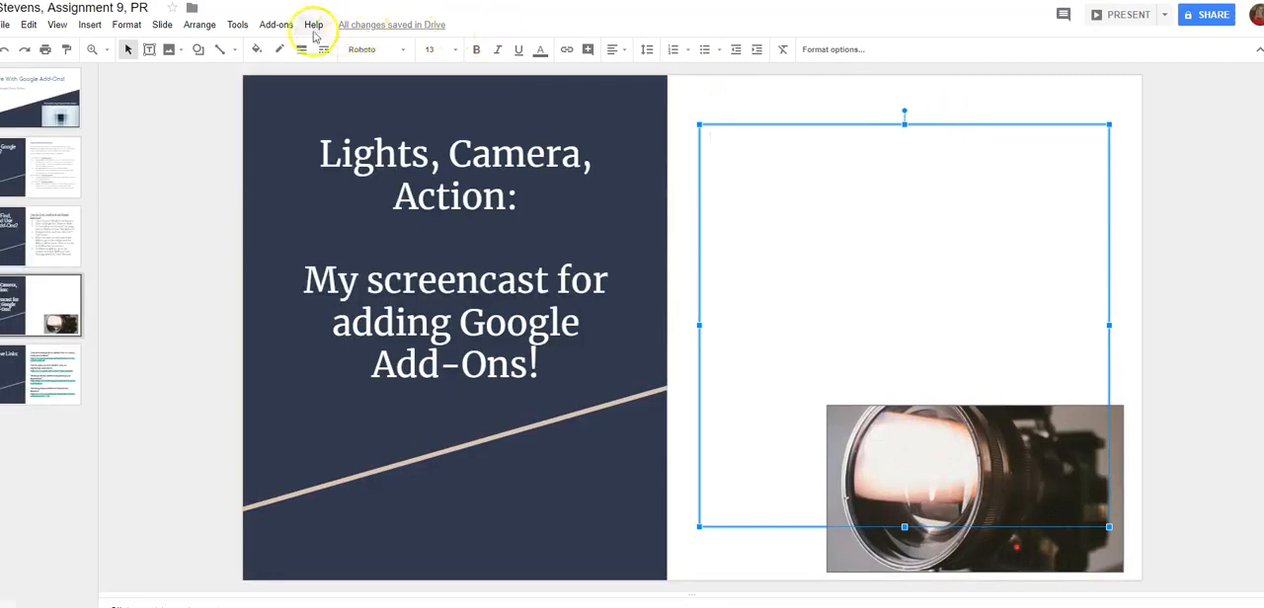
Open Insert an Unsplash Photo from the Add-ons menu and search for 'camera'
left_click(276, 23)
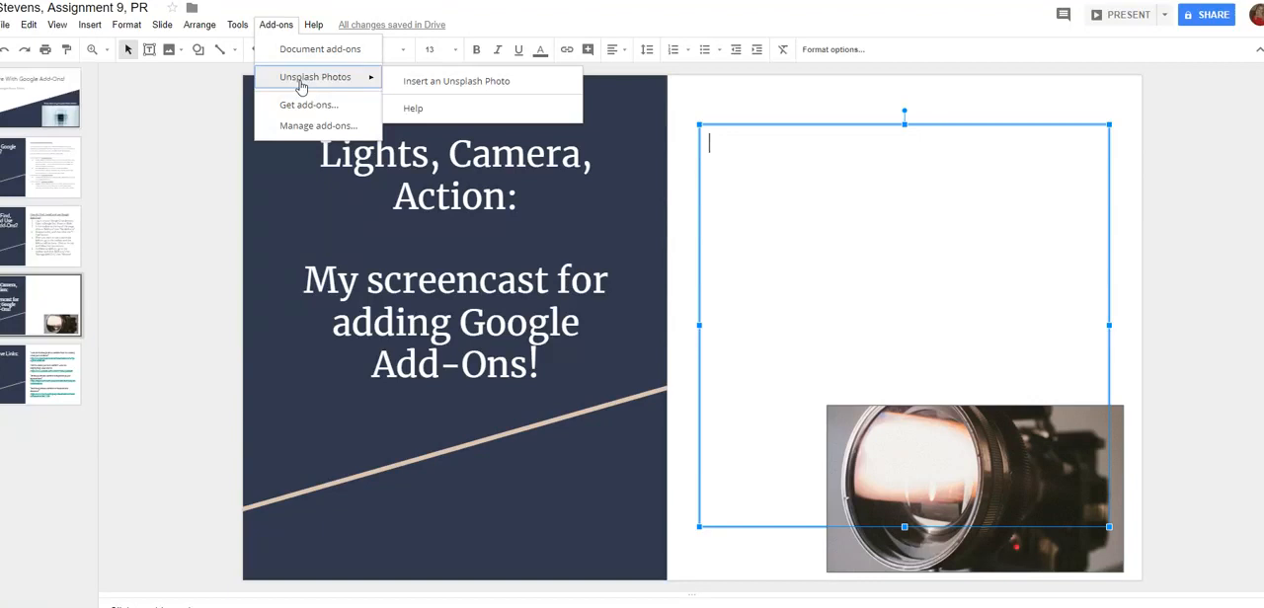
left_click(430, 83)
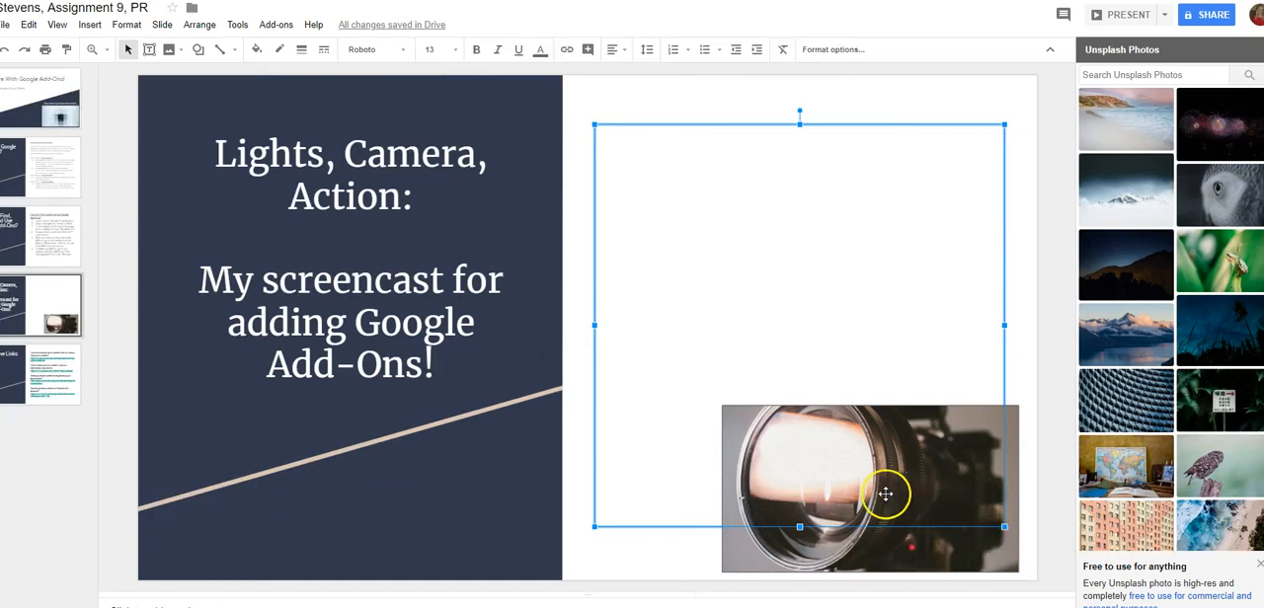
mouse_move(656, 440)
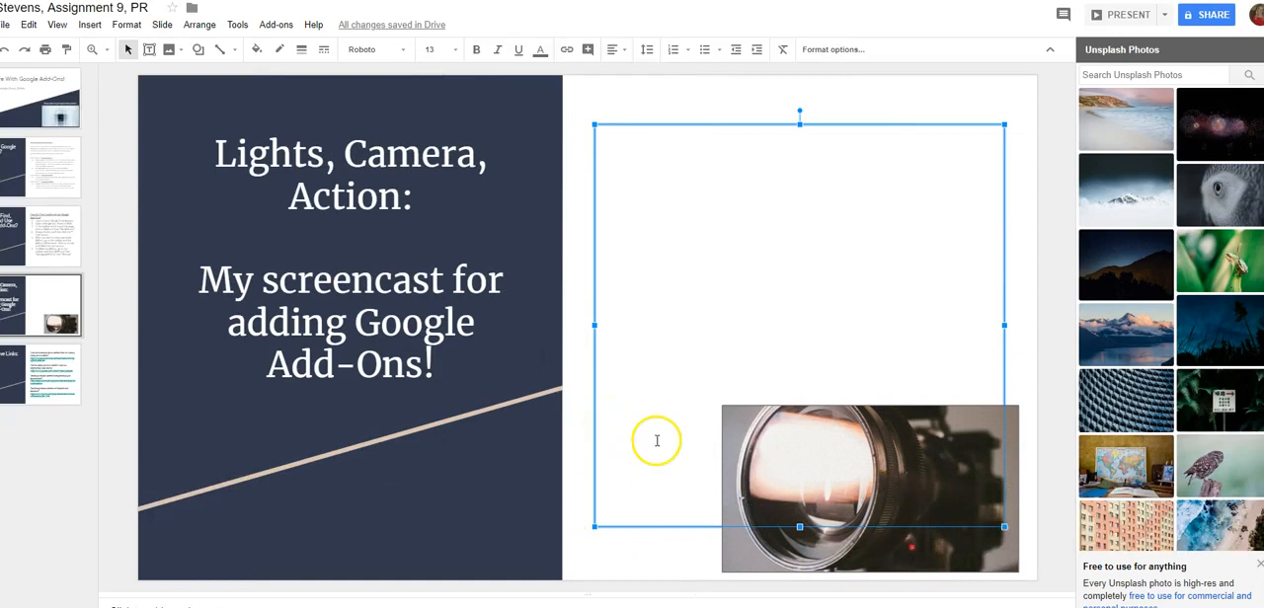
mouse_move(877, 469)
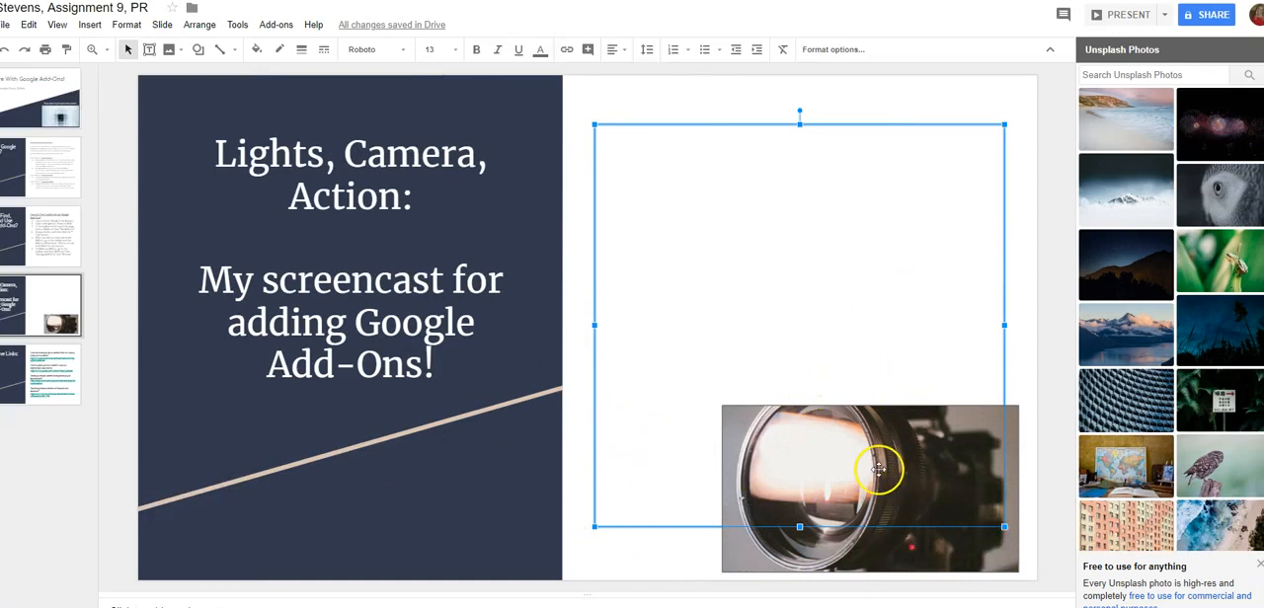
left_click(1153, 74)
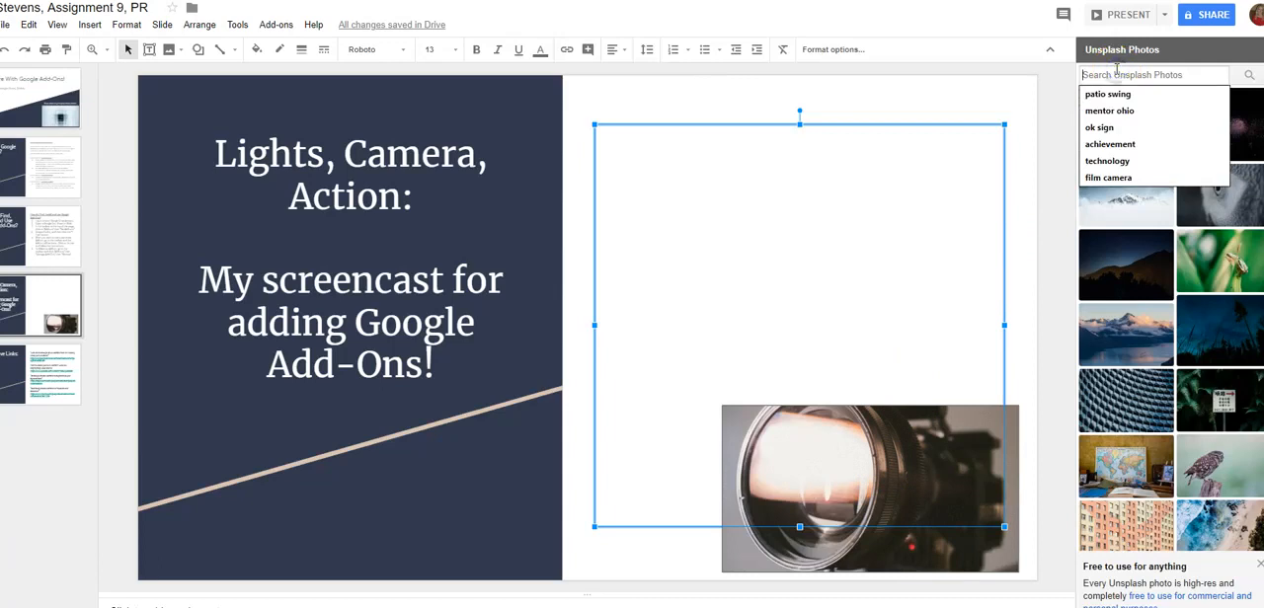
type("camera")
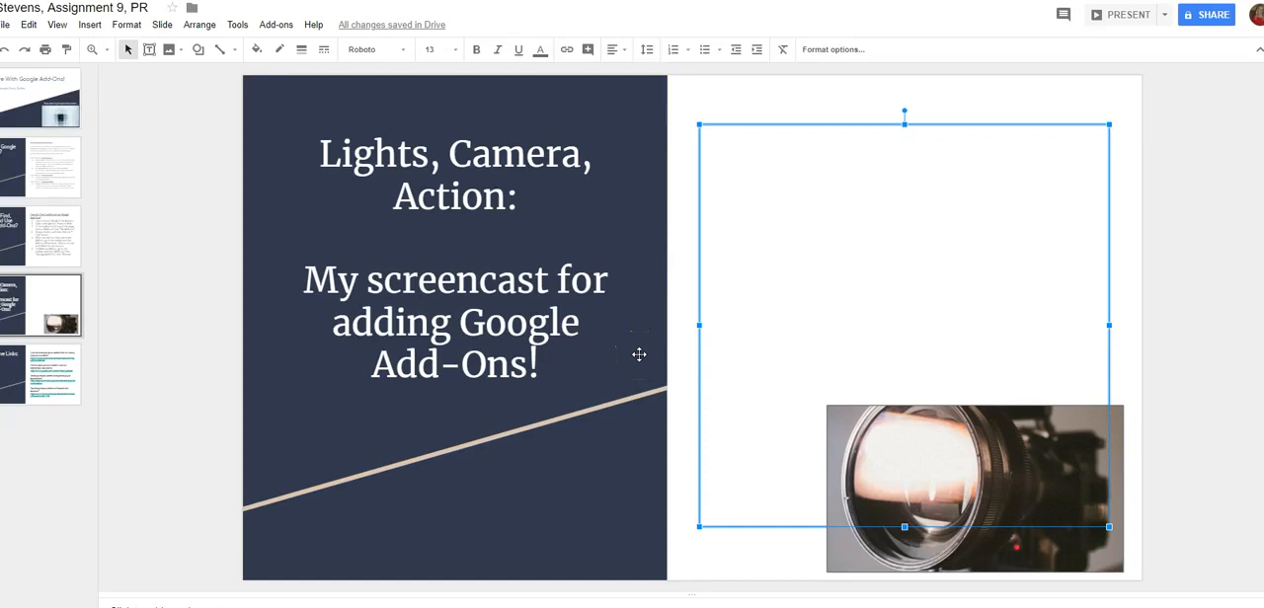
mouse_move(730, 334)
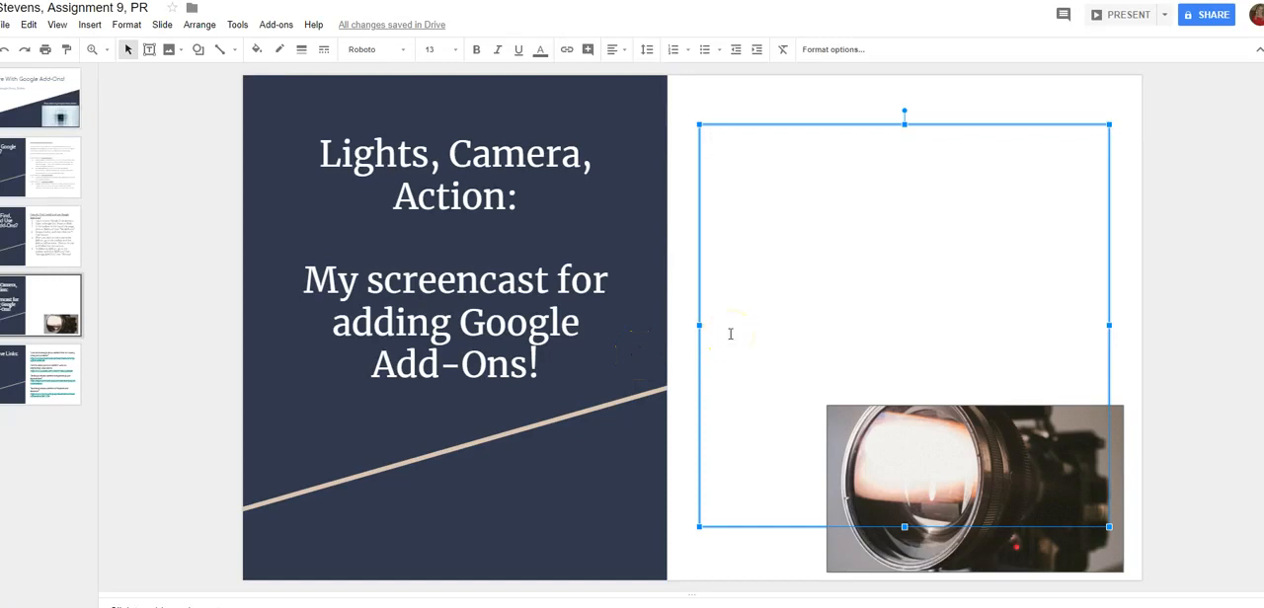
mouse_move(780, 272)
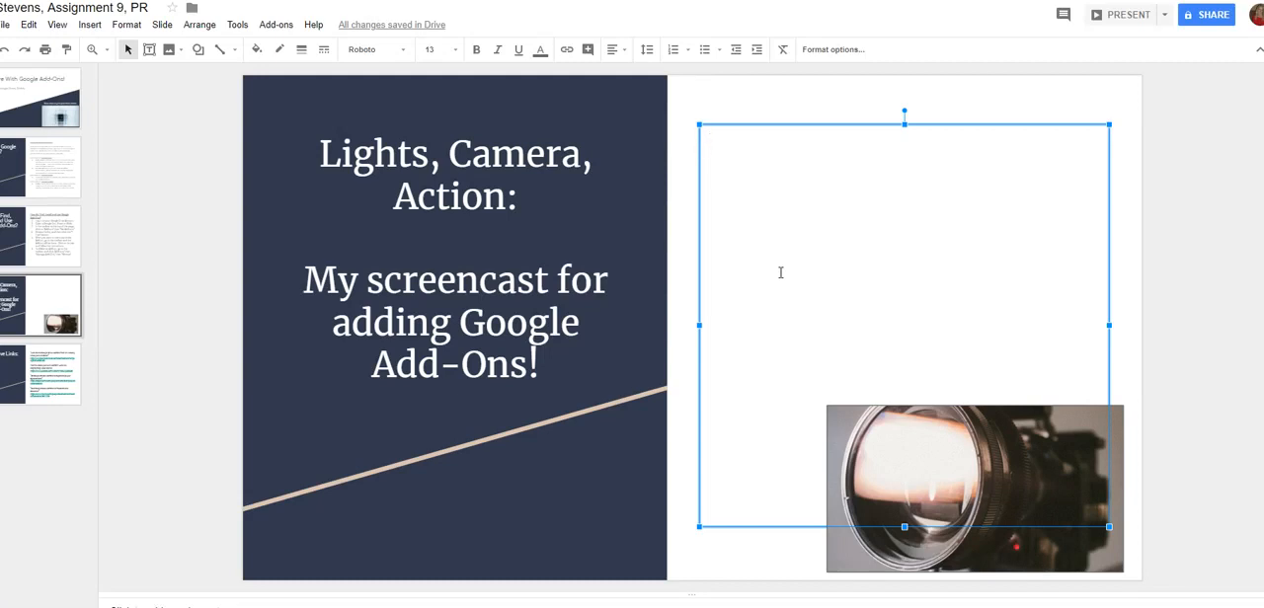
mouse_move(730, 249)
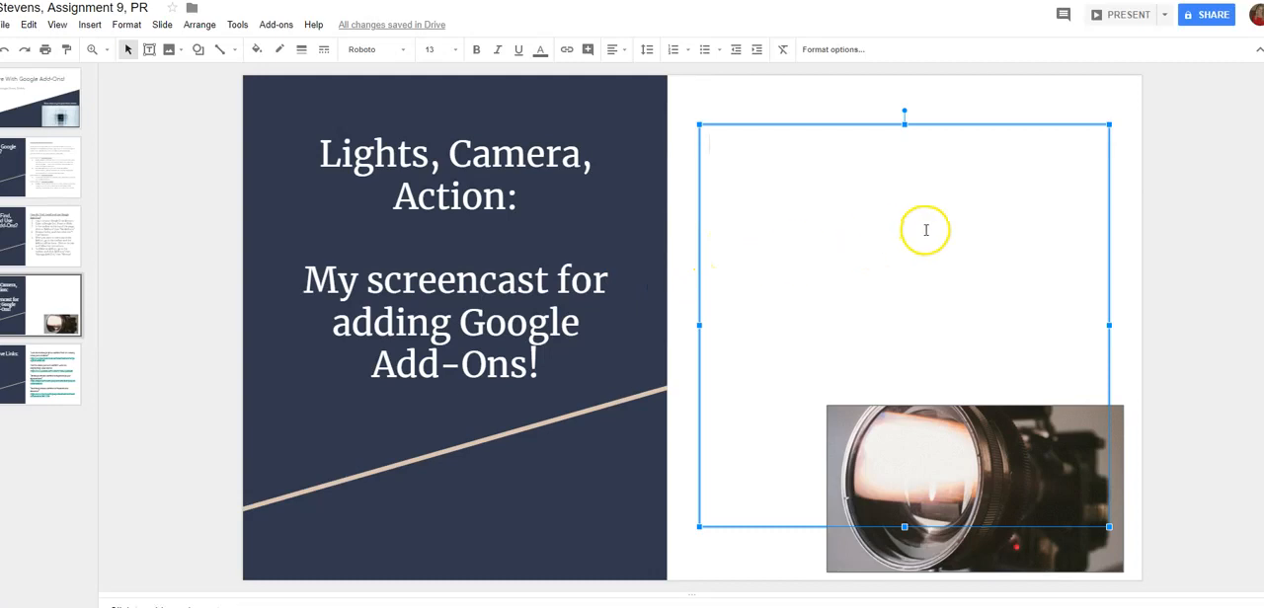
mouse_move(905, 529)
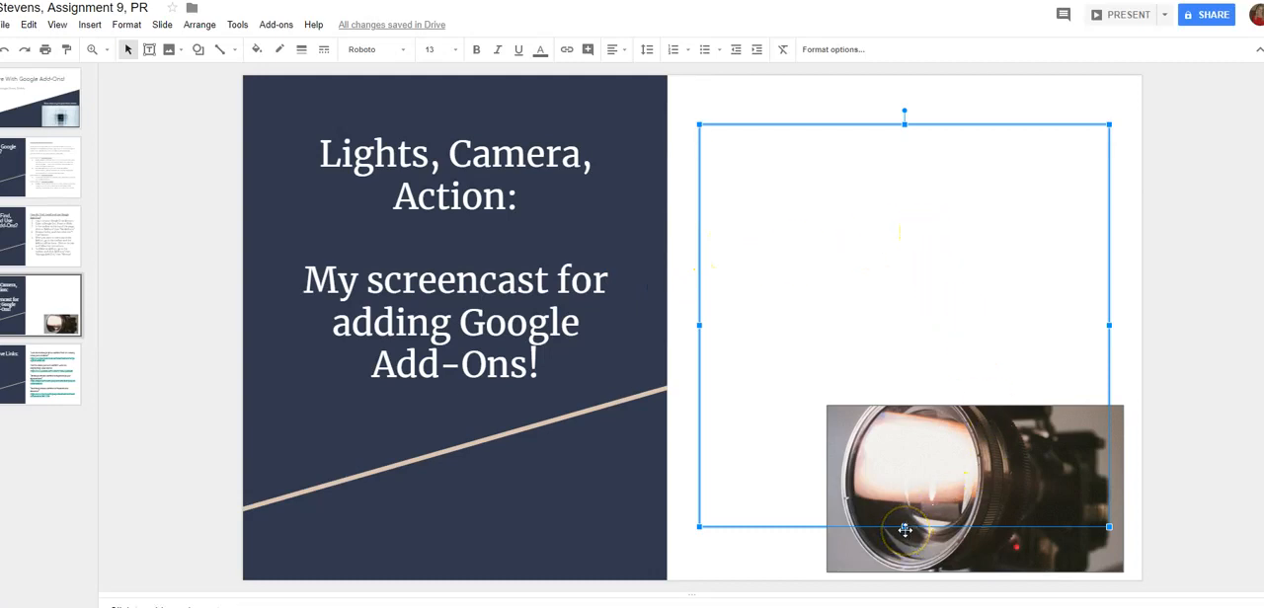
mouse_move(940, 336)
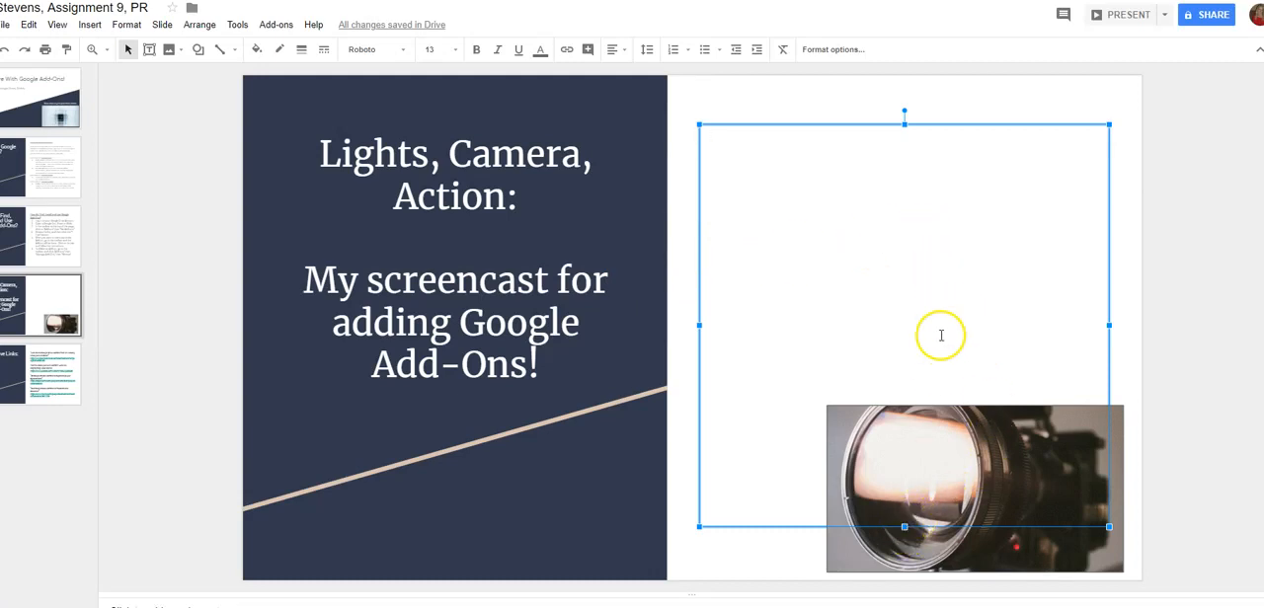